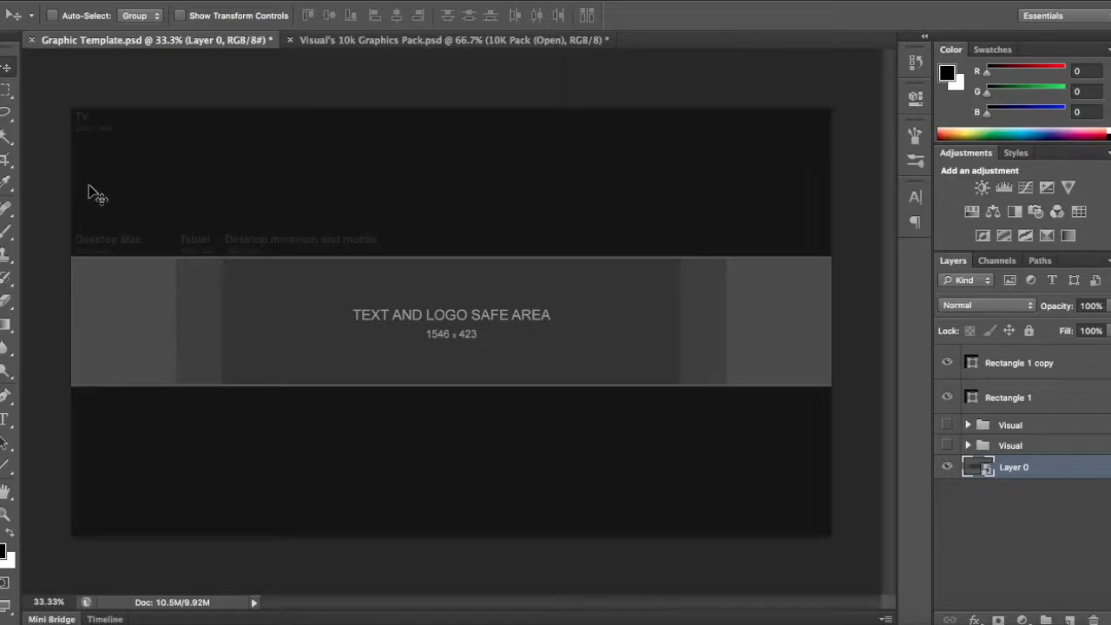
- Switch to Firefox with the Google Images search page
click(451, 40)
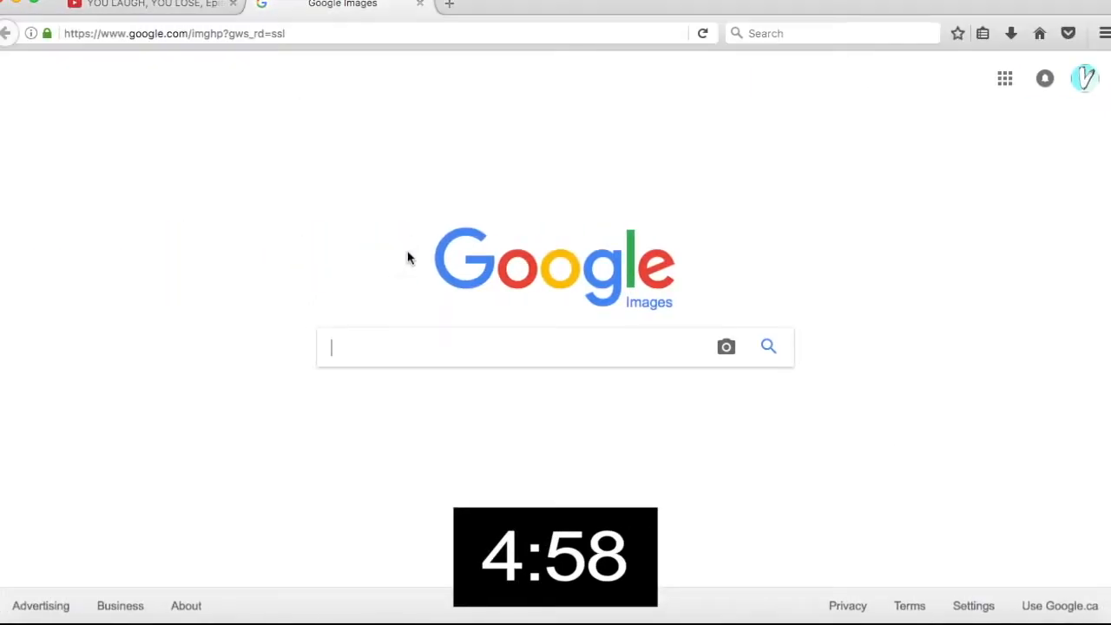
- Search Google Images for 'trippy backgrounds', scroll the results, and return to Photoshop
text(trippy backgrounds)
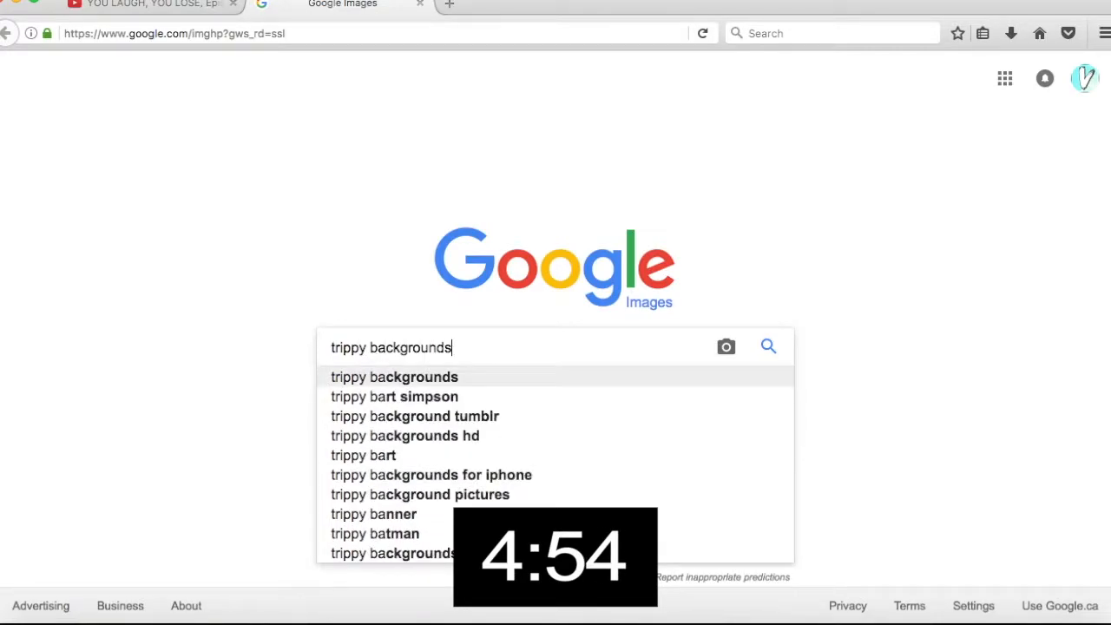
click(767, 346)
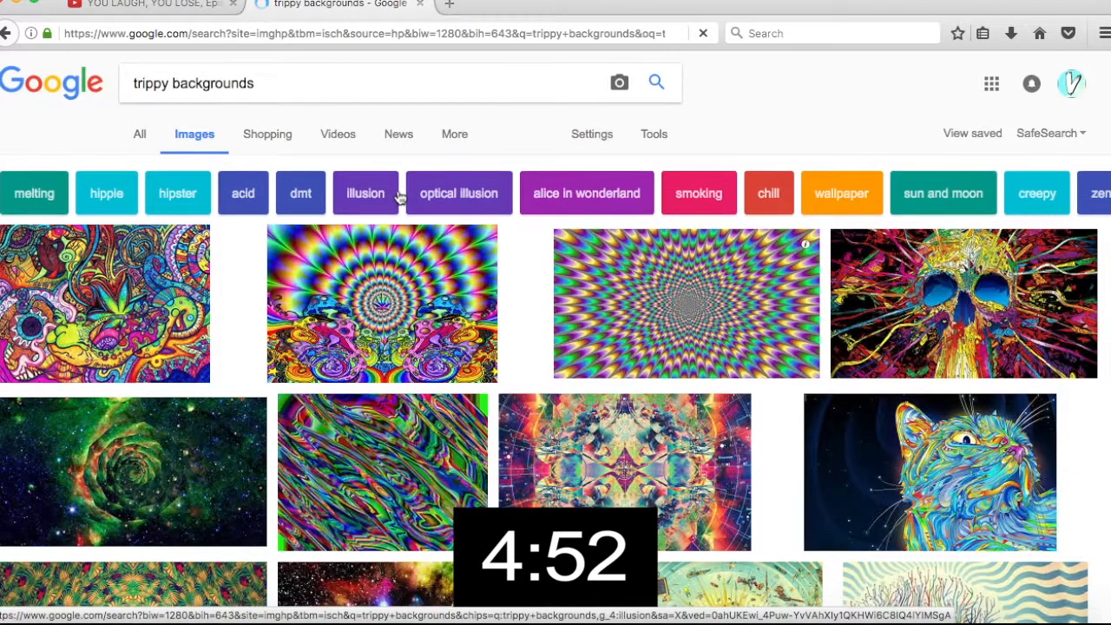
scroll(down, 3)
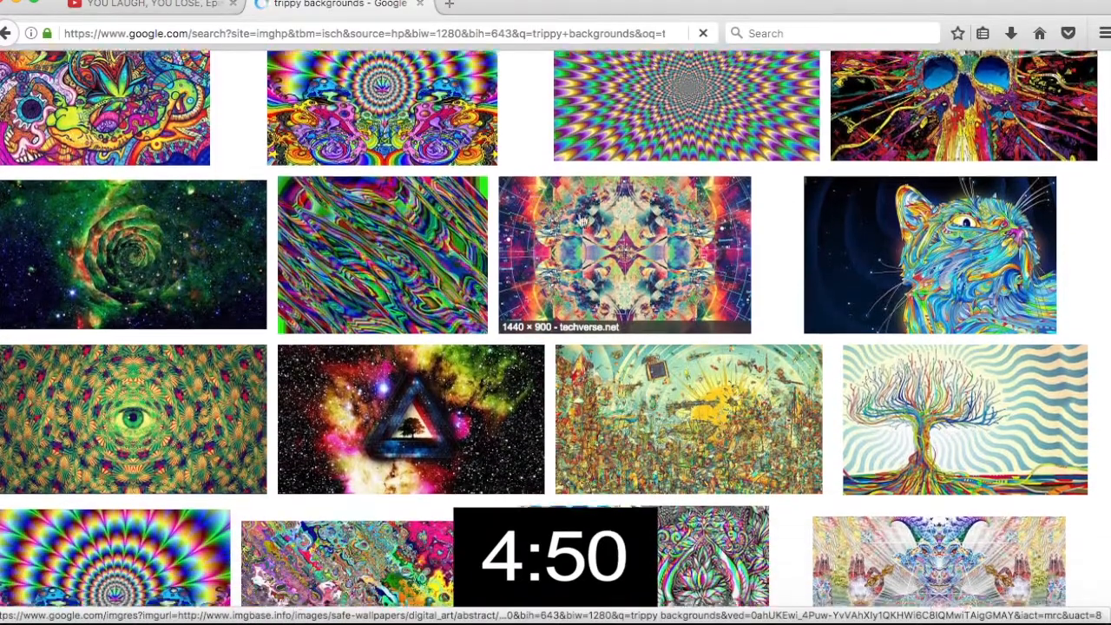
scroll(down, 3)
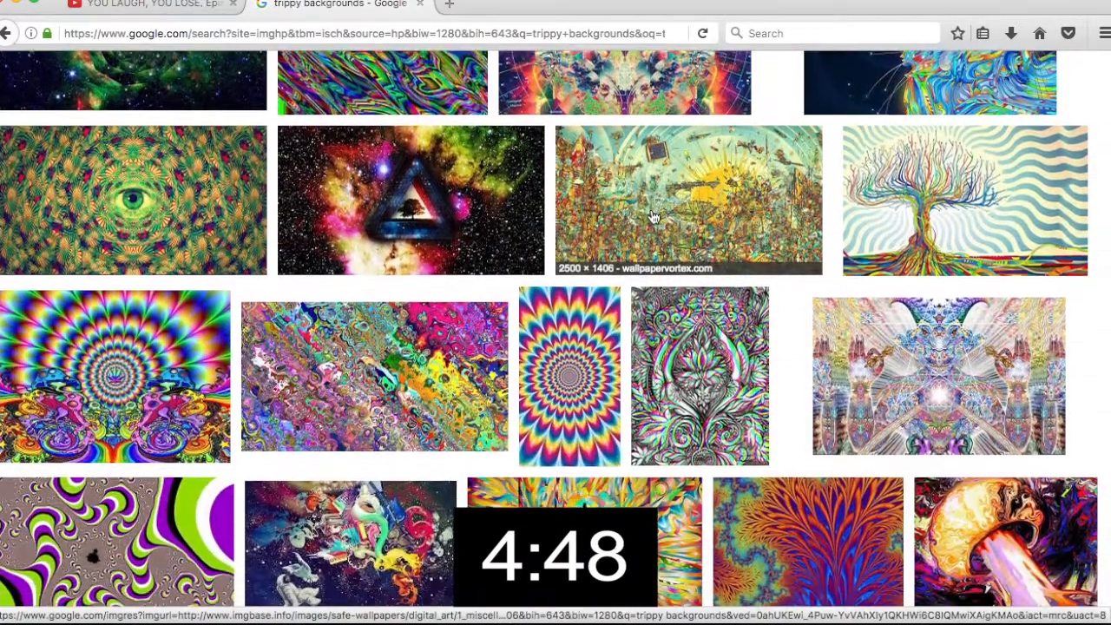
click(133, 199)
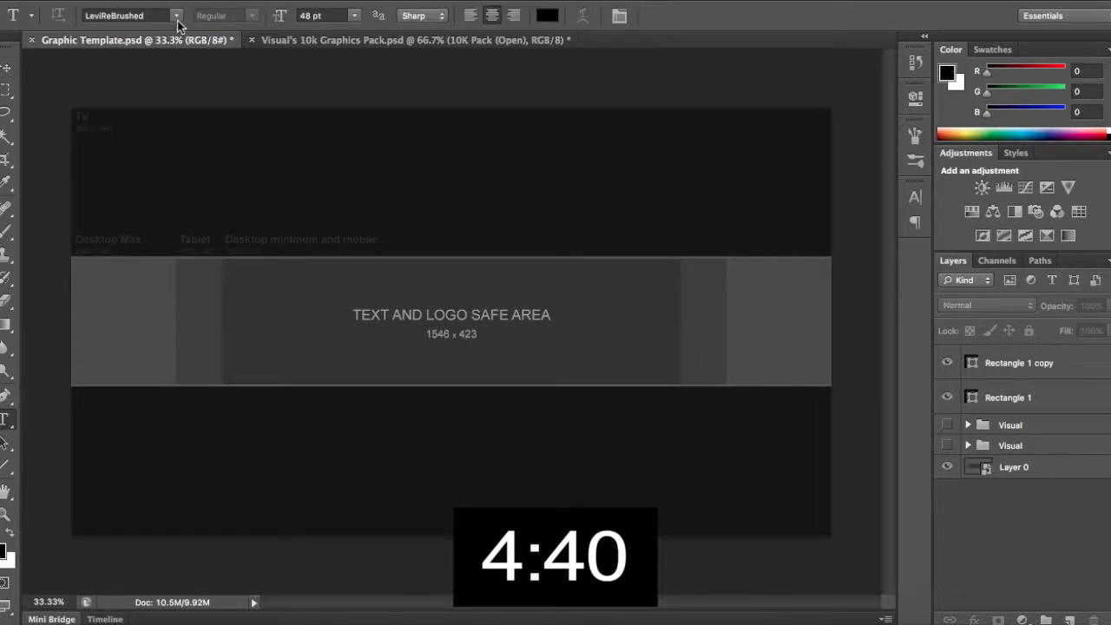
- Style the TEXT title in the Eclipse Demo brush font, coloured white
click(178, 16)
text(Text)
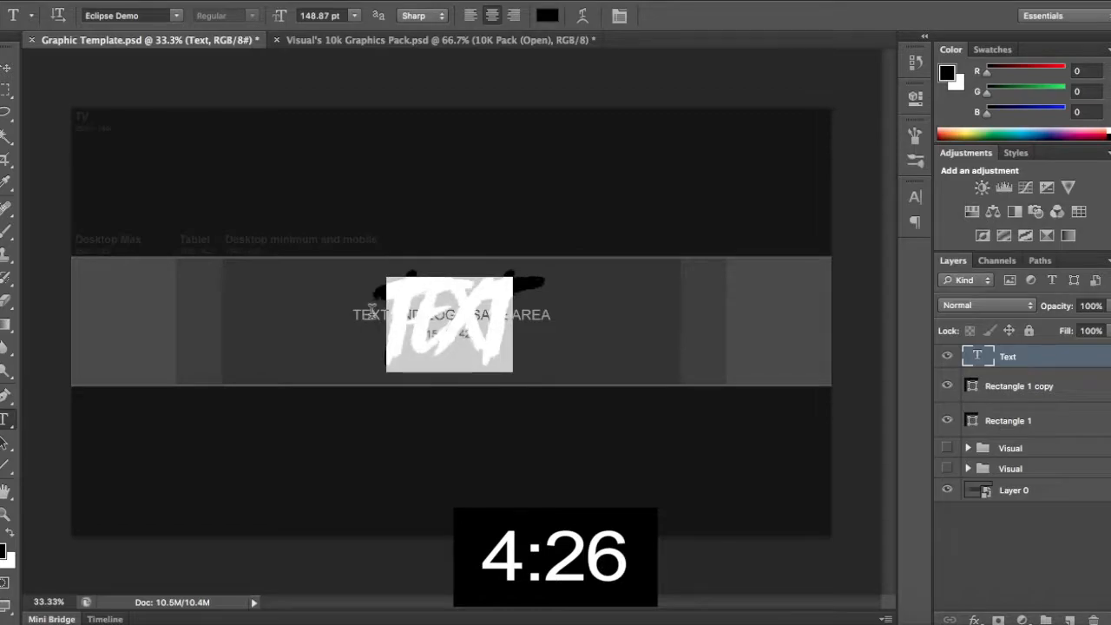
click(546, 14)
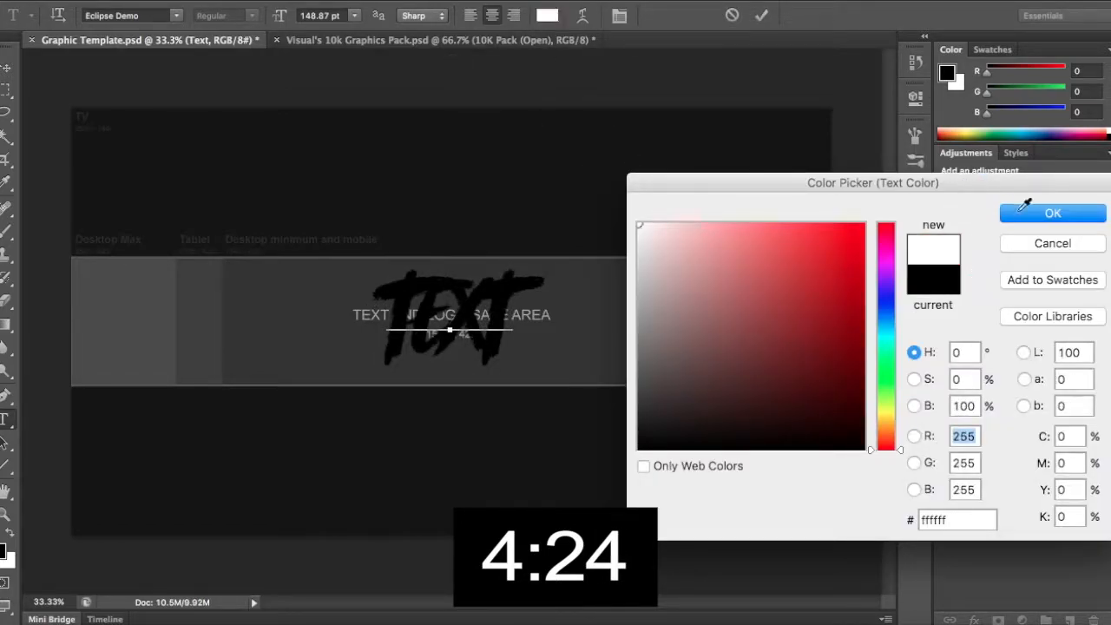
click(1053, 212)
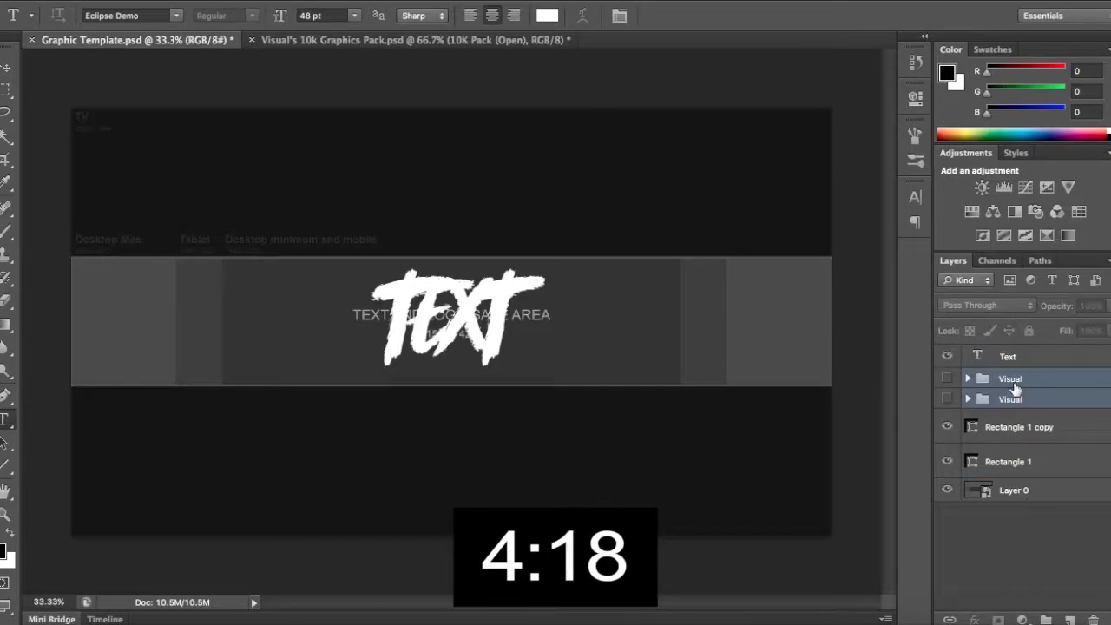
click(1014, 490)
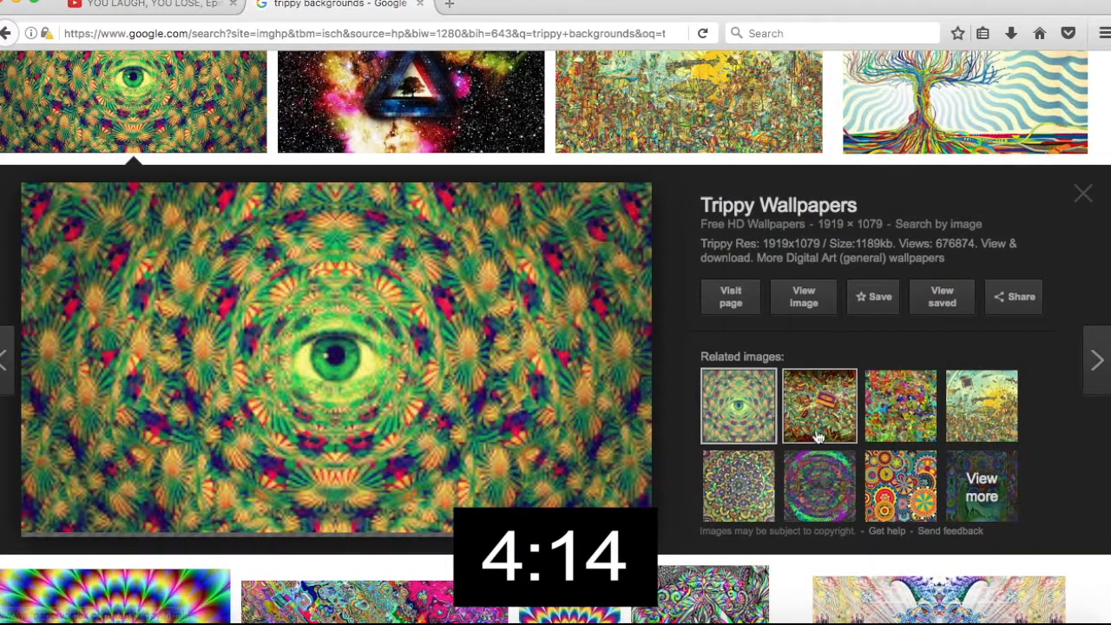
- Close the eye image preview and scroll further through the trippy results
click(1084, 193)
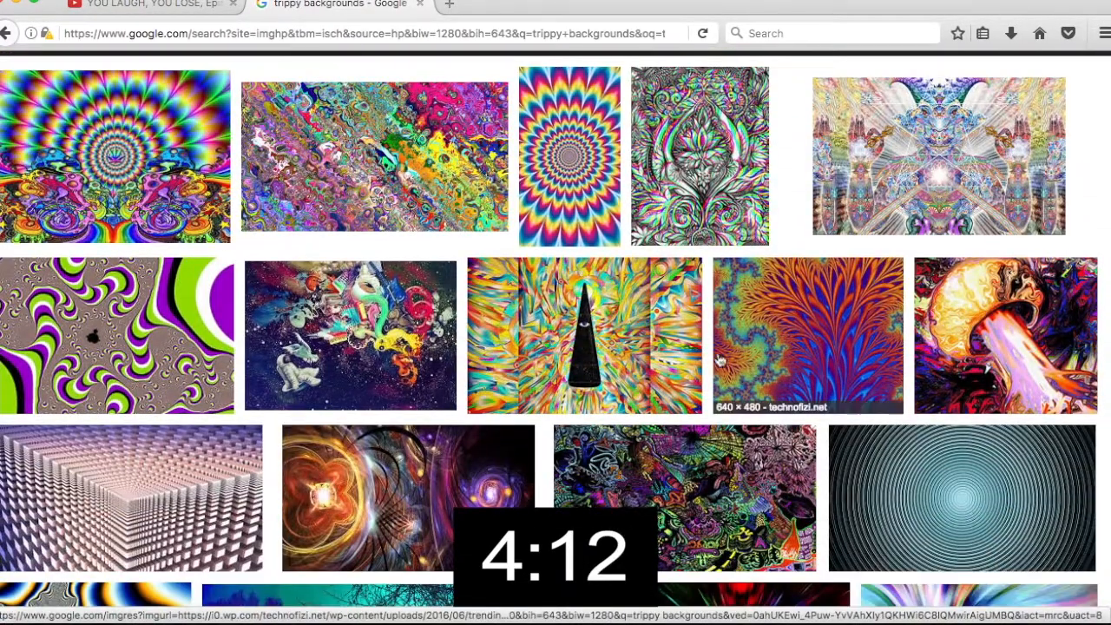
scroll(down, 3)
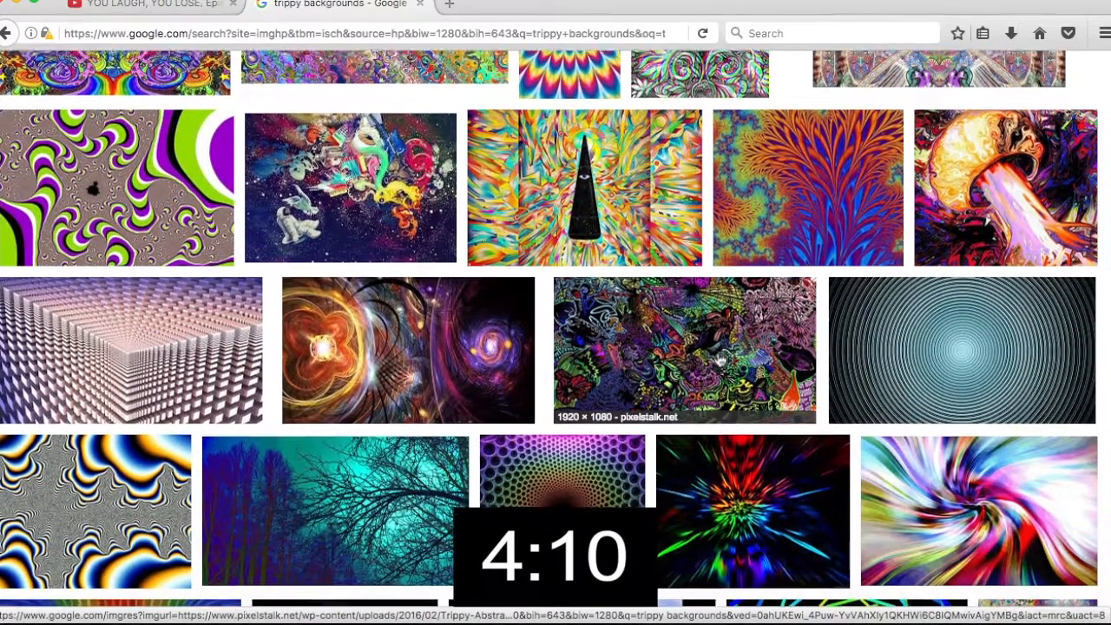
scroll(down, 3)
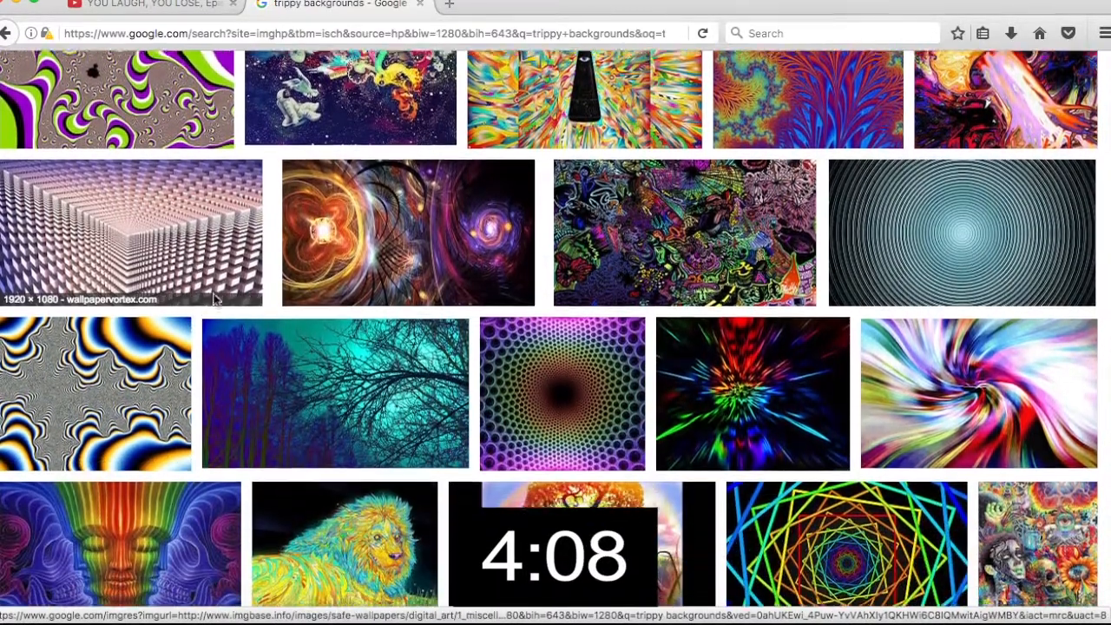
scroll(down, 3)
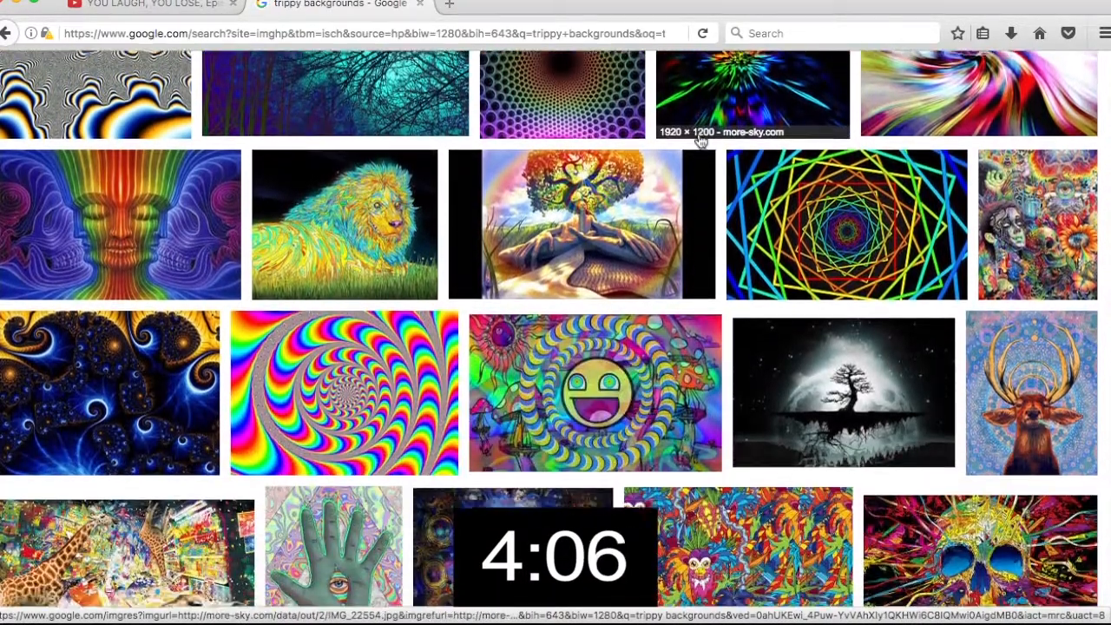
scroll(down, 3)
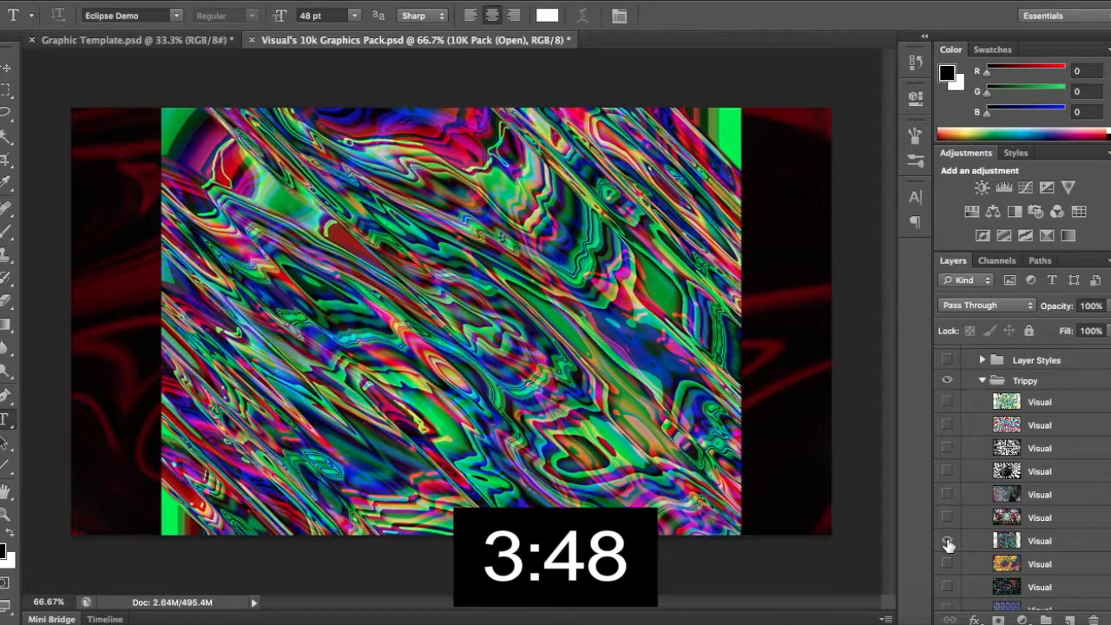
- Make a psychedelic Visual layer visible in the 10k Graphics Pack
click(1039, 541)
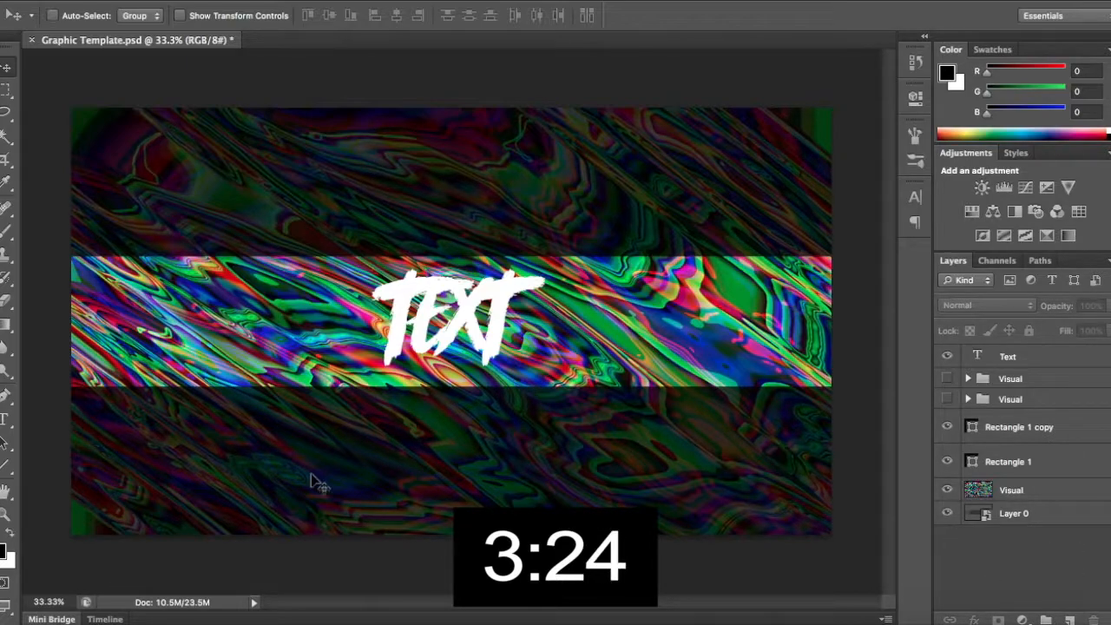
- Duplicate the Text and Visual layers, then bring up the Visual copy layer's options
right_click(1007, 356)
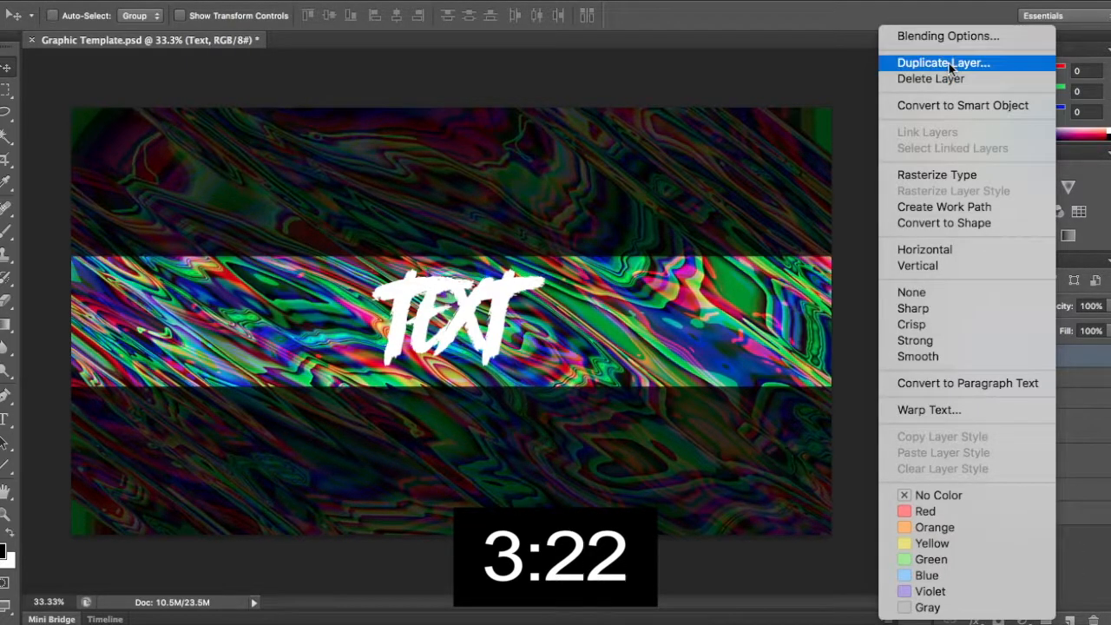
click(944, 63)
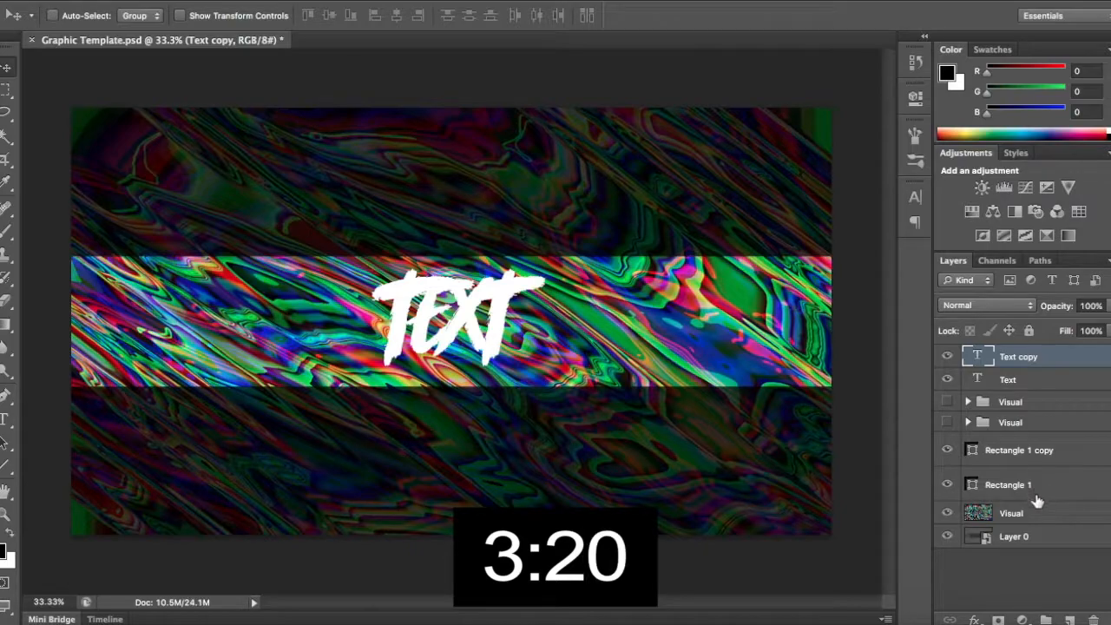
right_click(1011, 512)
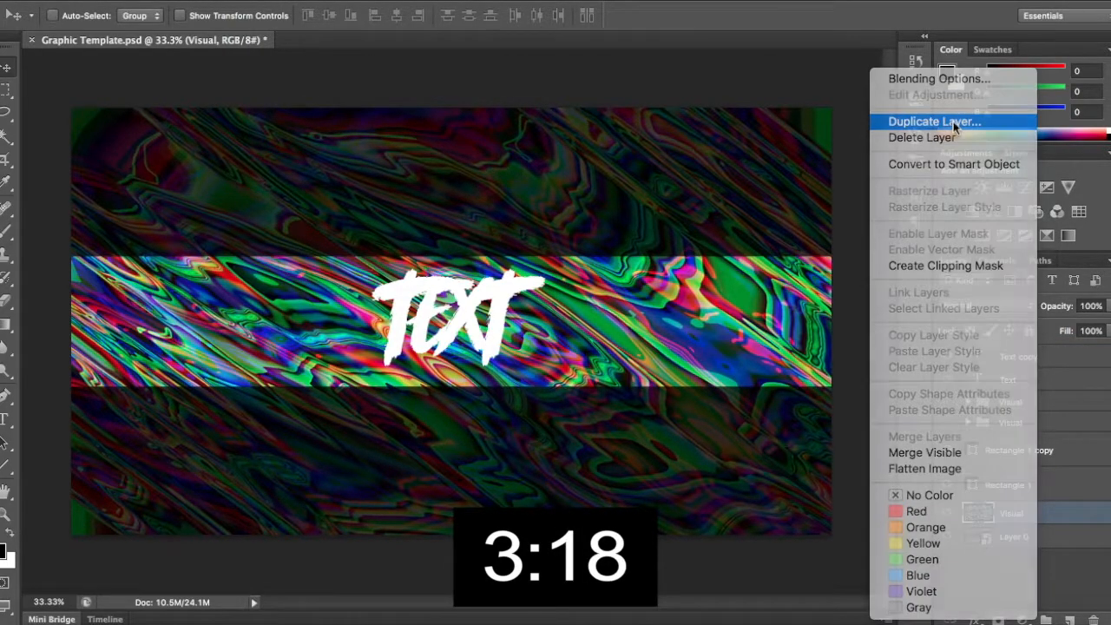
click(934, 121)
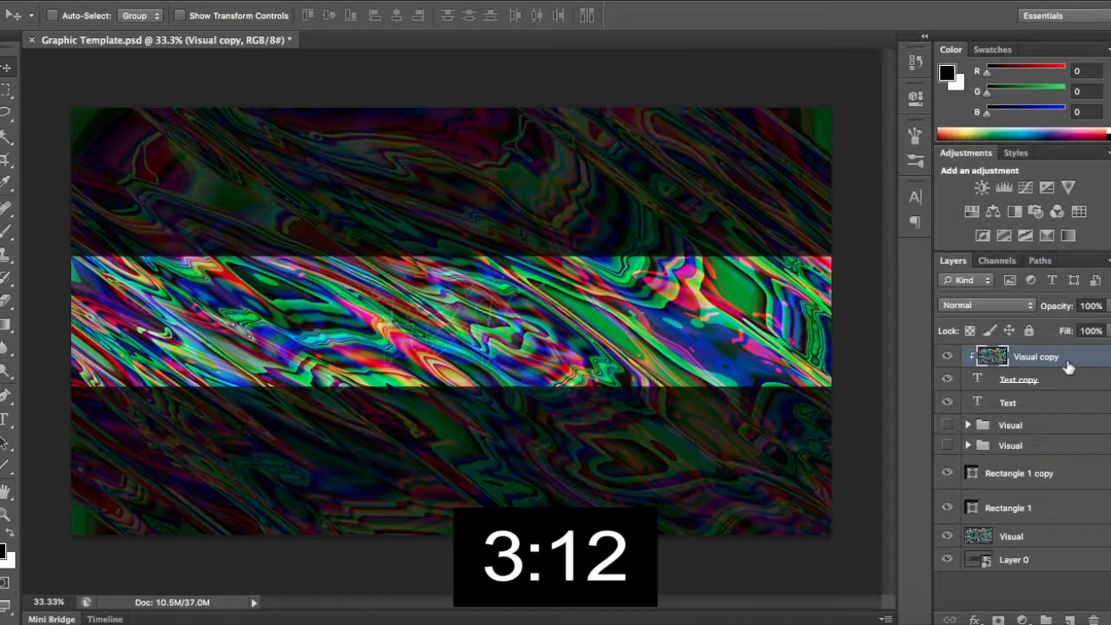
right_click(1035, 356)
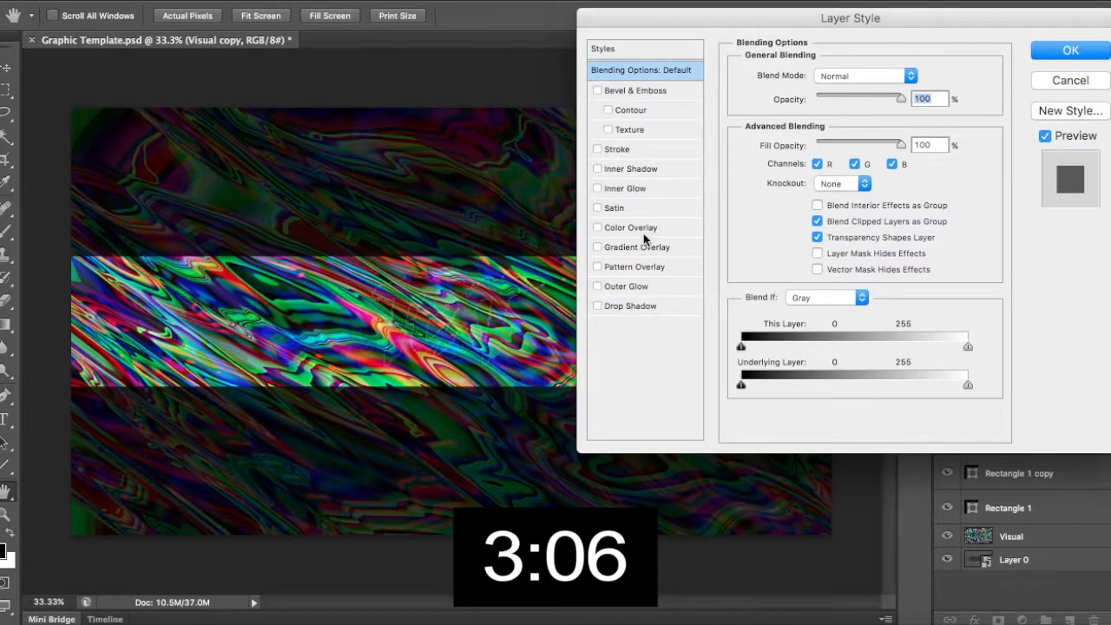
- Leave Pattern Overlay off and add a white Inner Glow, 18 px, 19% jitter
click(634, 266)
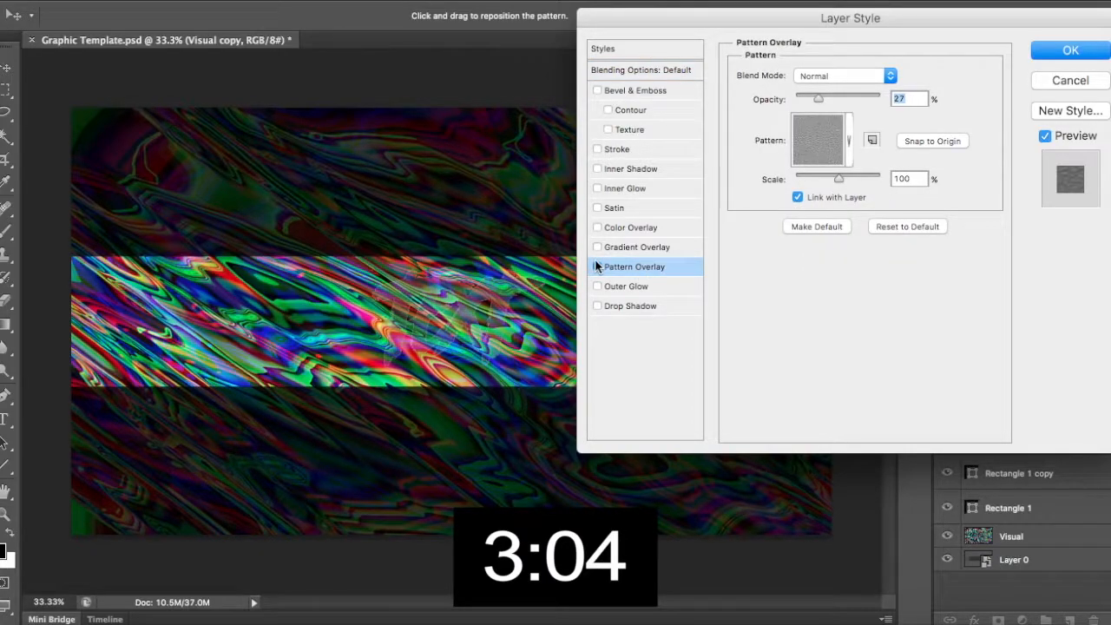
click(596, 267)
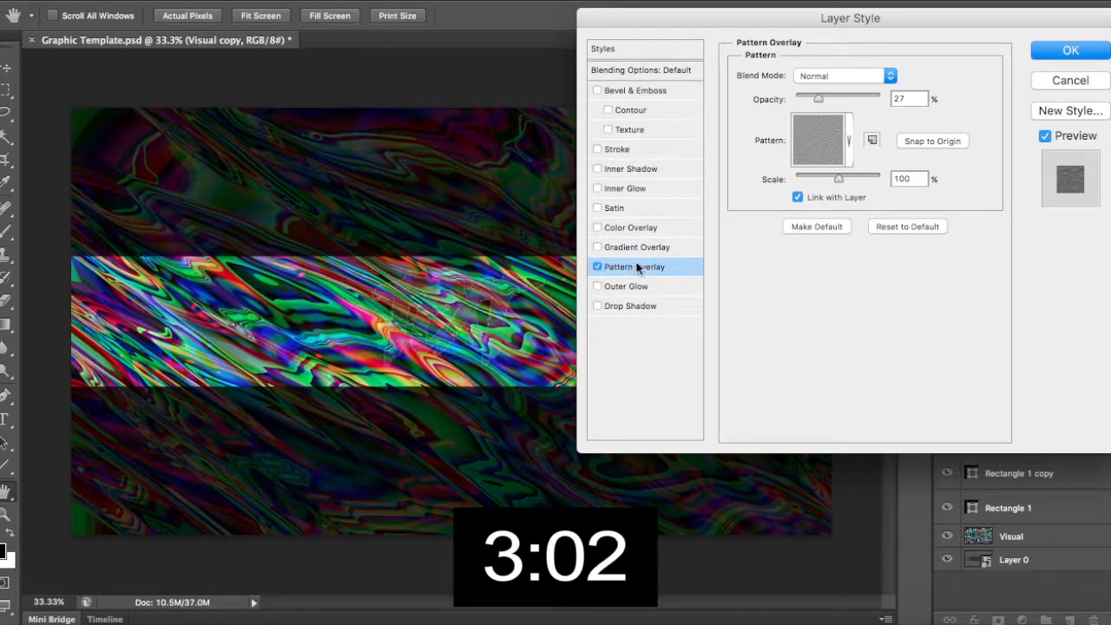
click(597, 266)
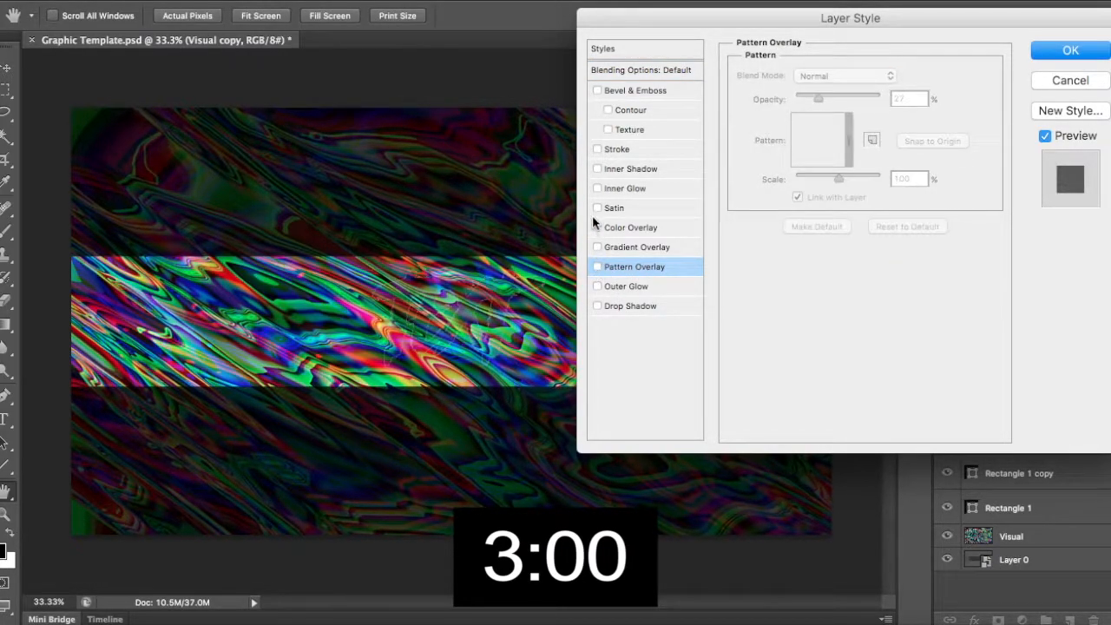
mouse_move(779, 333)
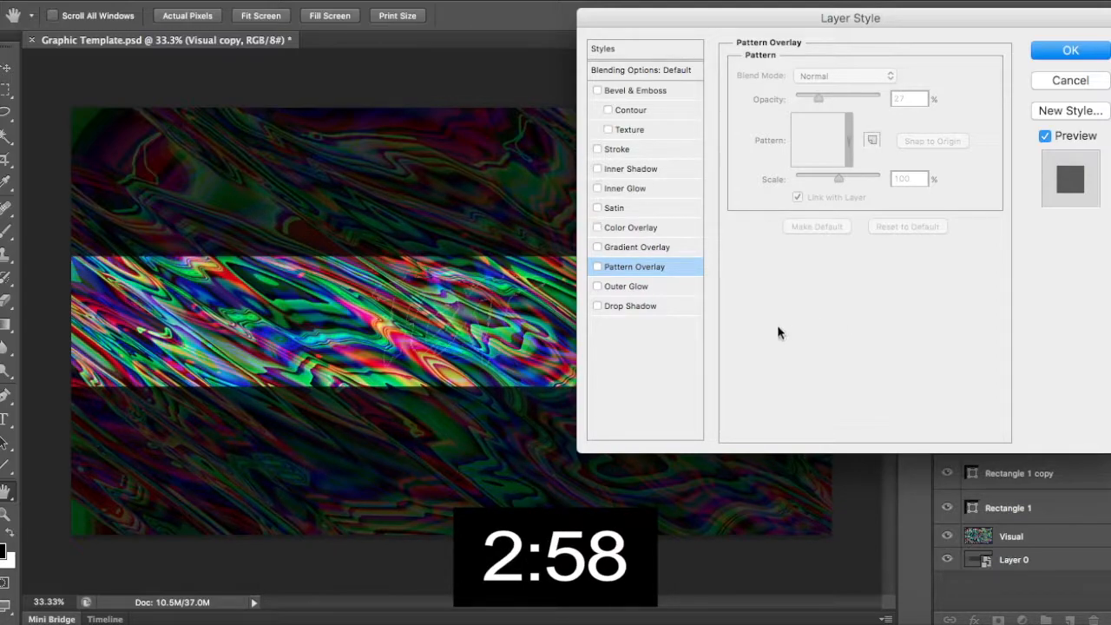
click(598, 189)
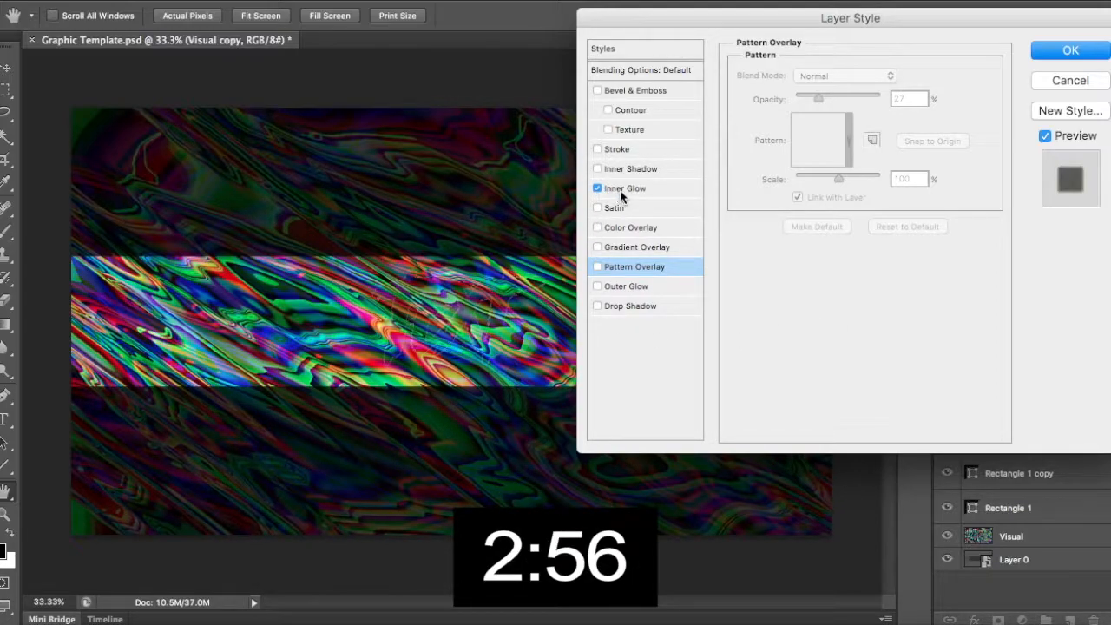
click(625, 188)
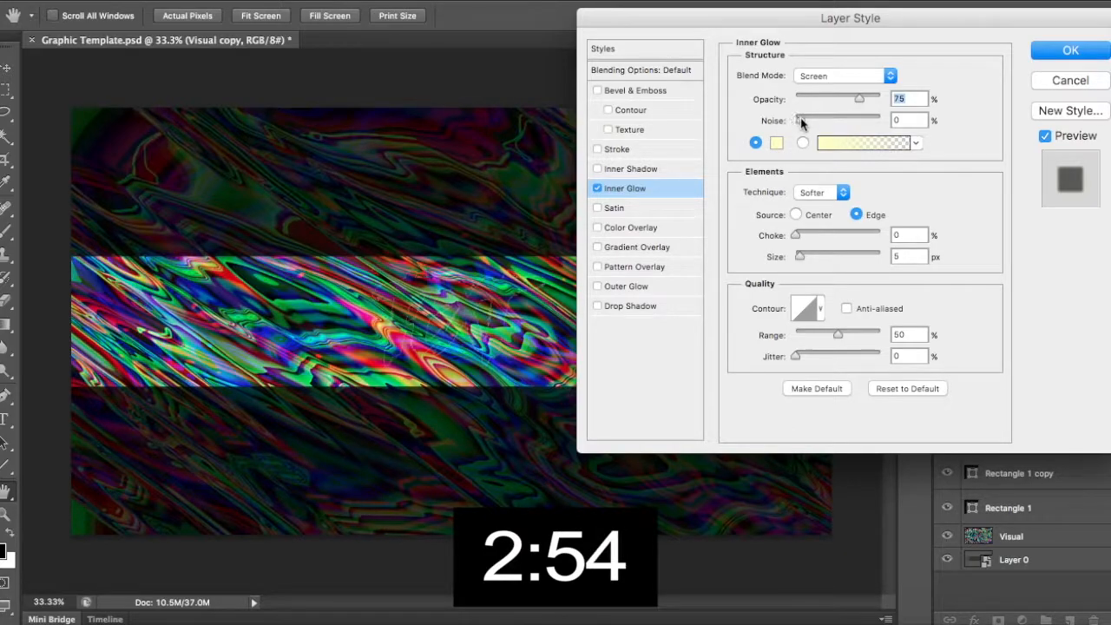
click(775, 143)
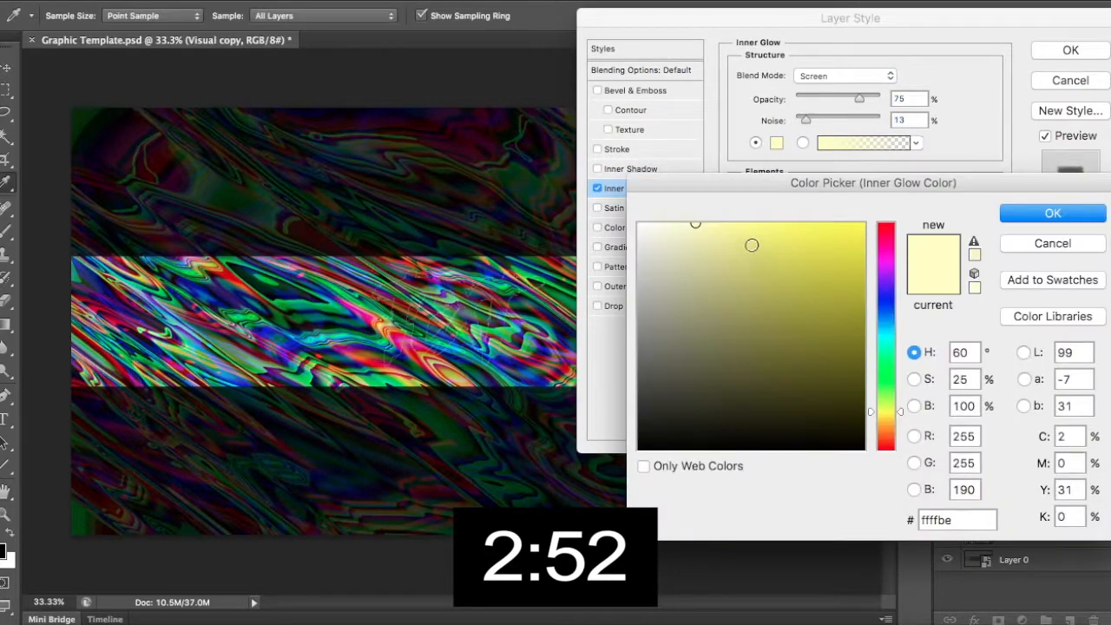
click(1052, 213)
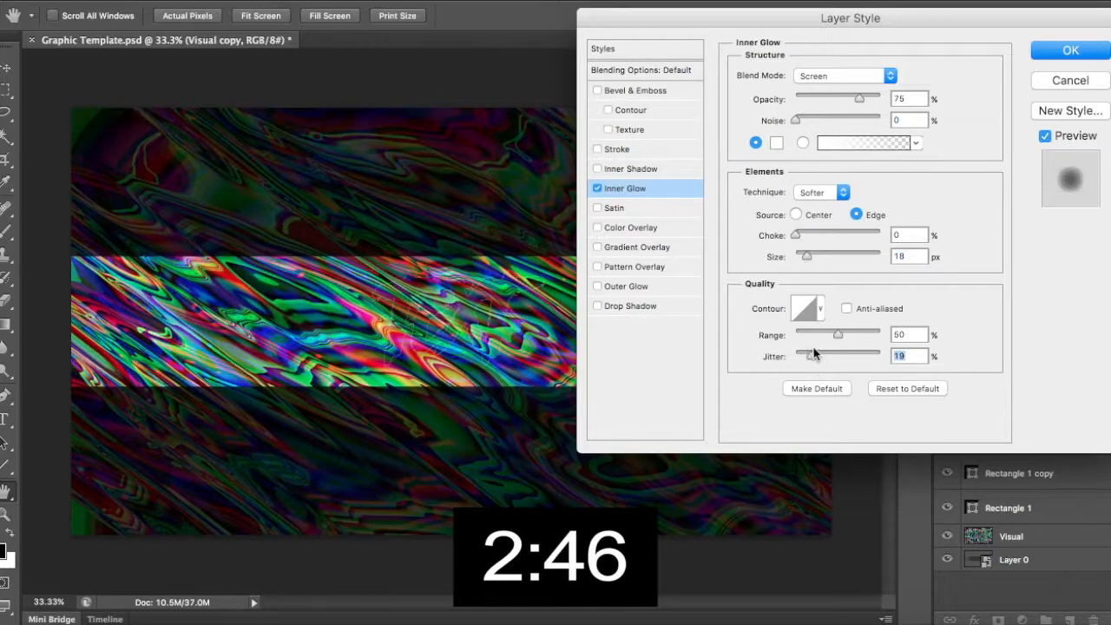
click(1070, 51)
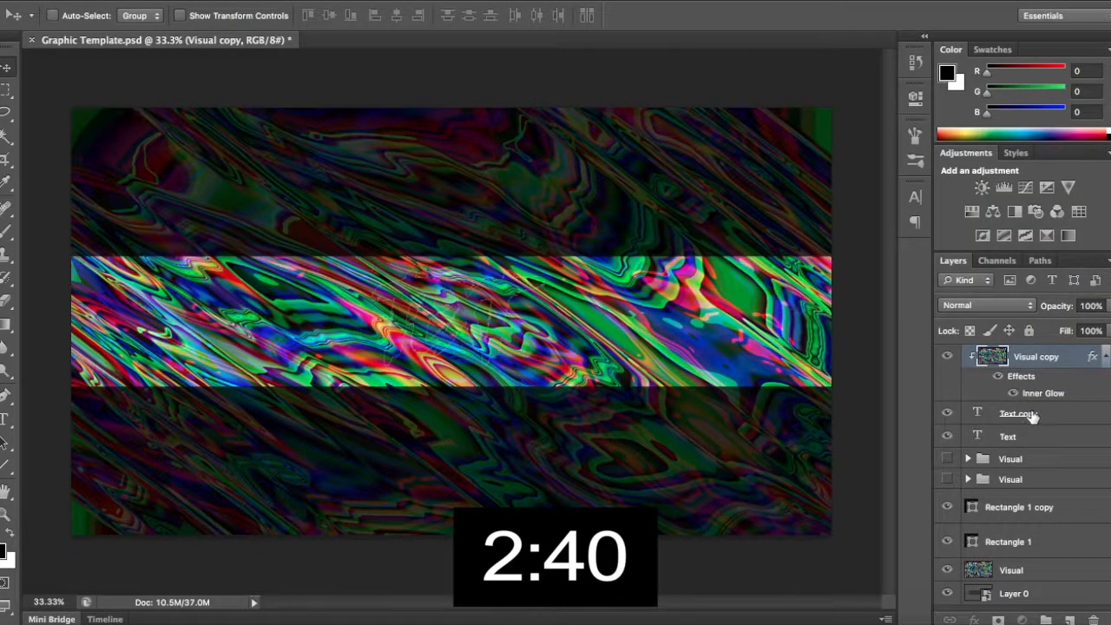
- Delete the Text copy layer and enable Inner Glow on Visual copy
click(1019, 413)
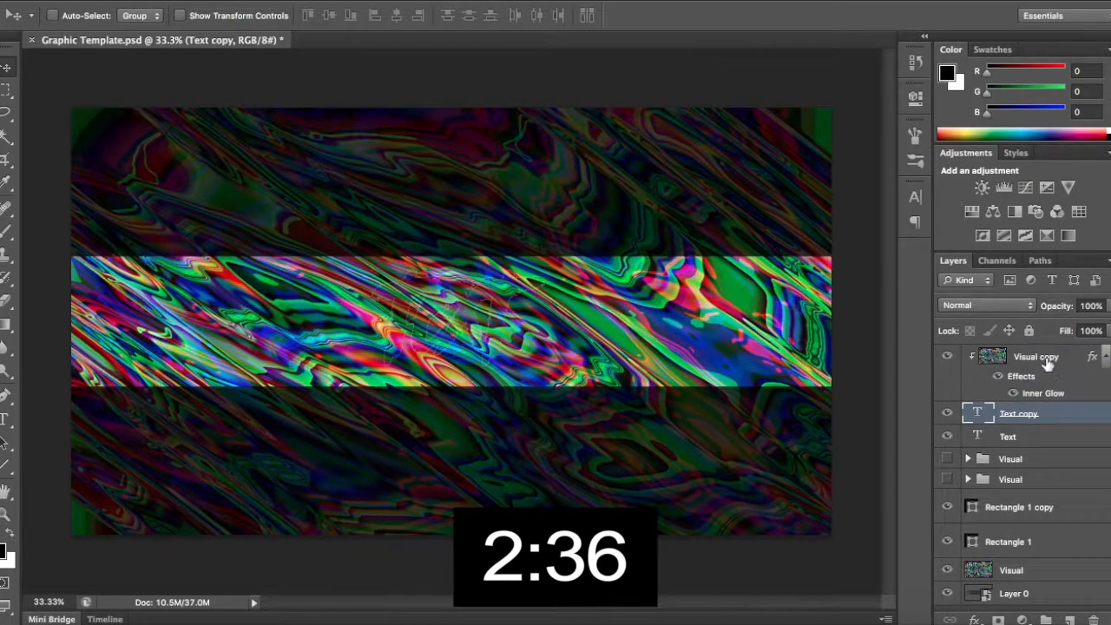
click(1035, 357)
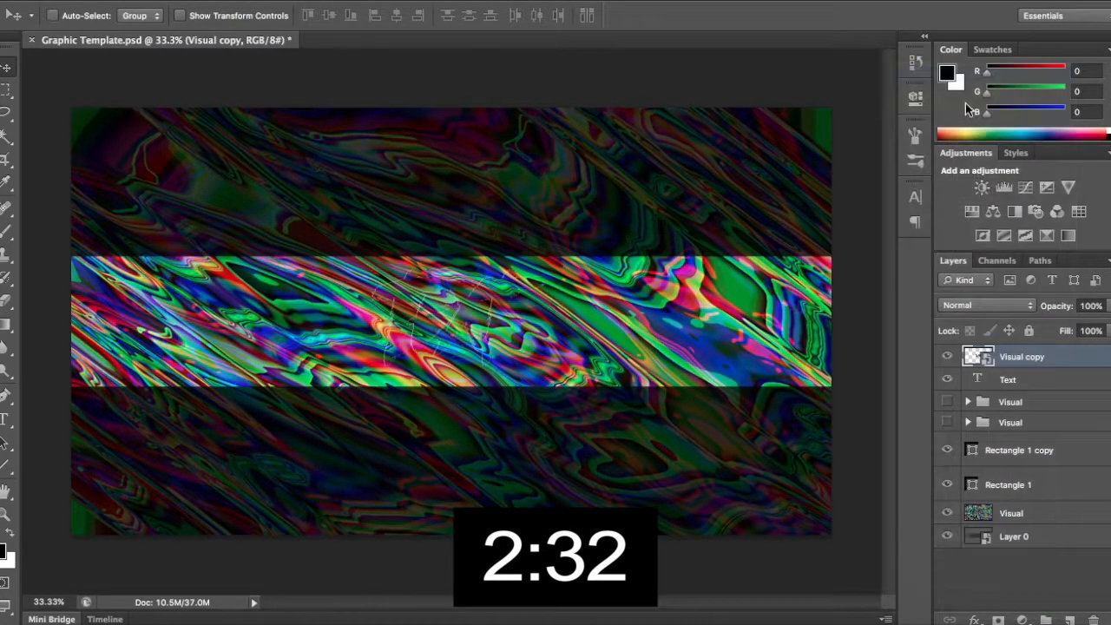
double_click(979, 356)
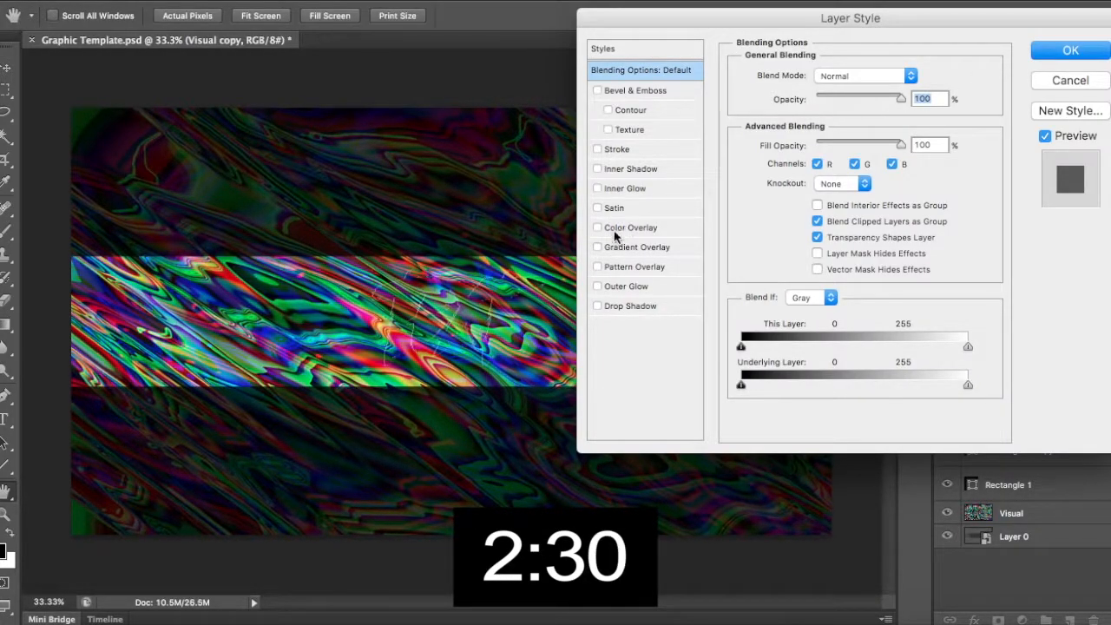
click(625, 189)
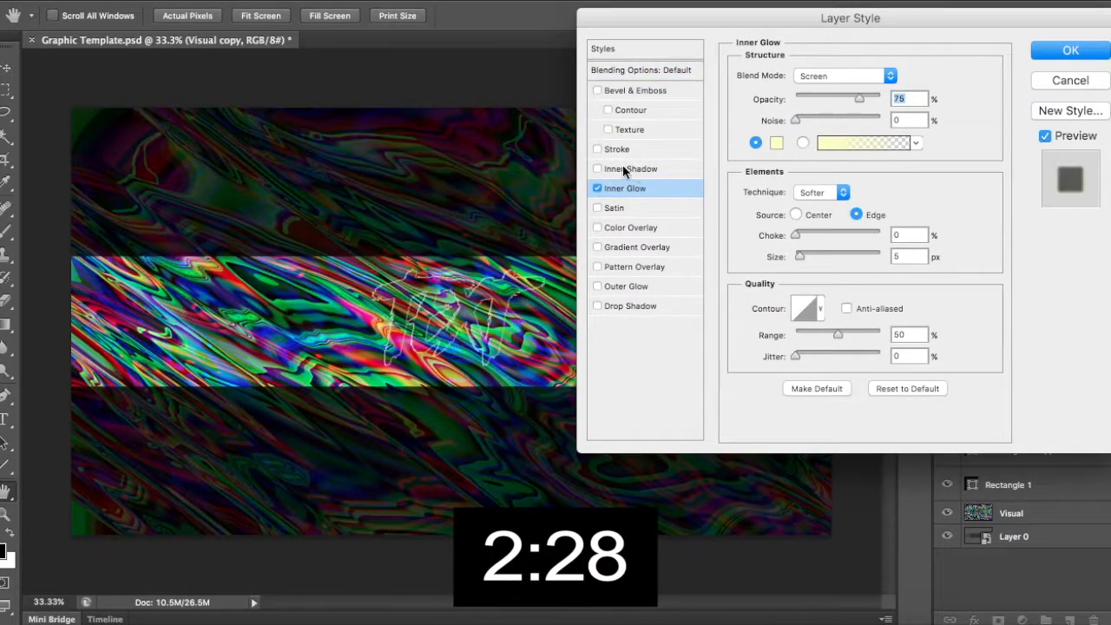
click(1070, 50)
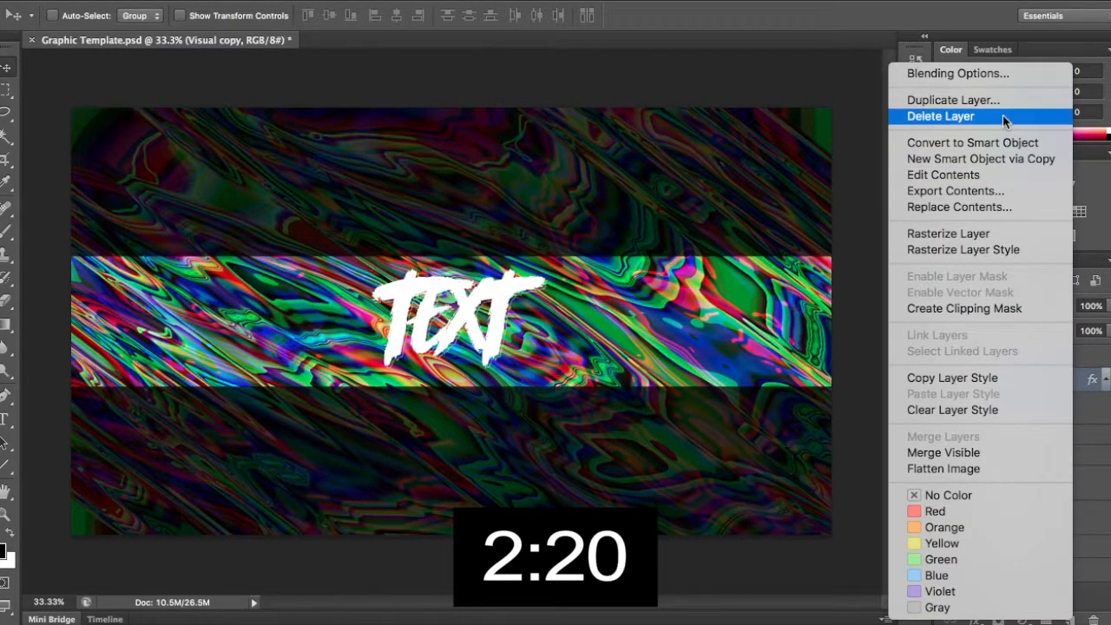
mouse_move(1066, 383)
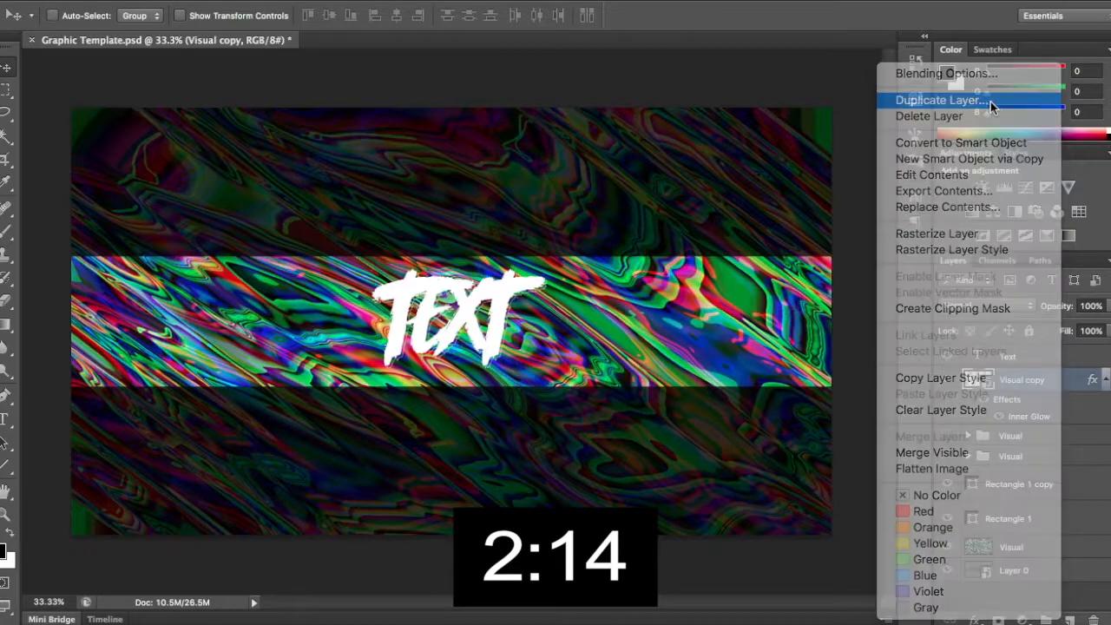
- Duplicate Visual copy twice and set Visual copy 3's inner glow to black #000000
click(937, 100)
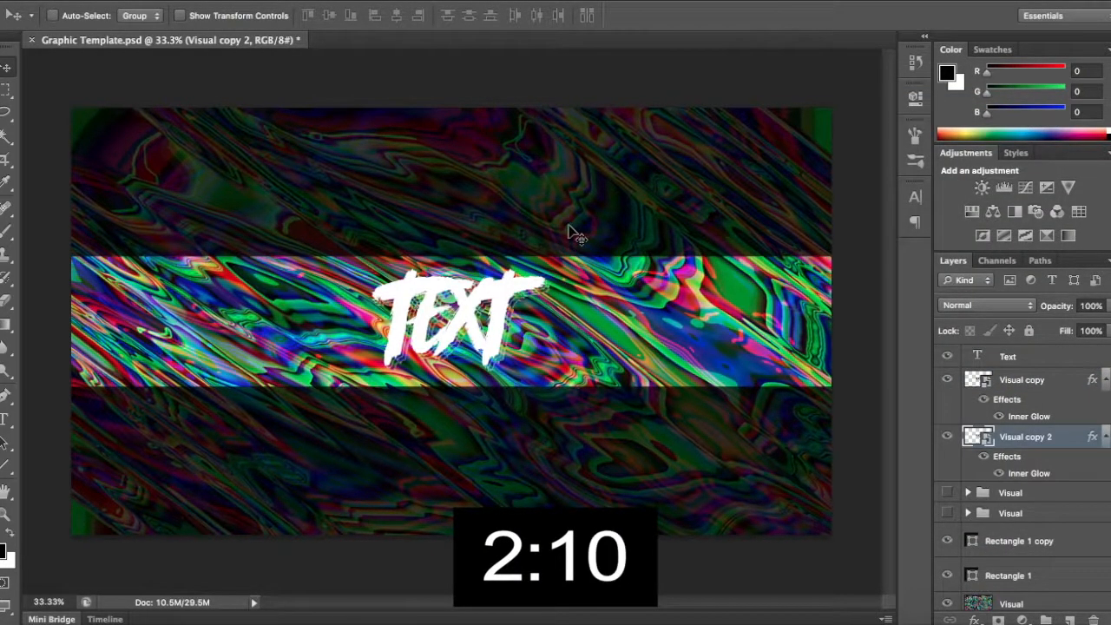
right_click(1022, 437)
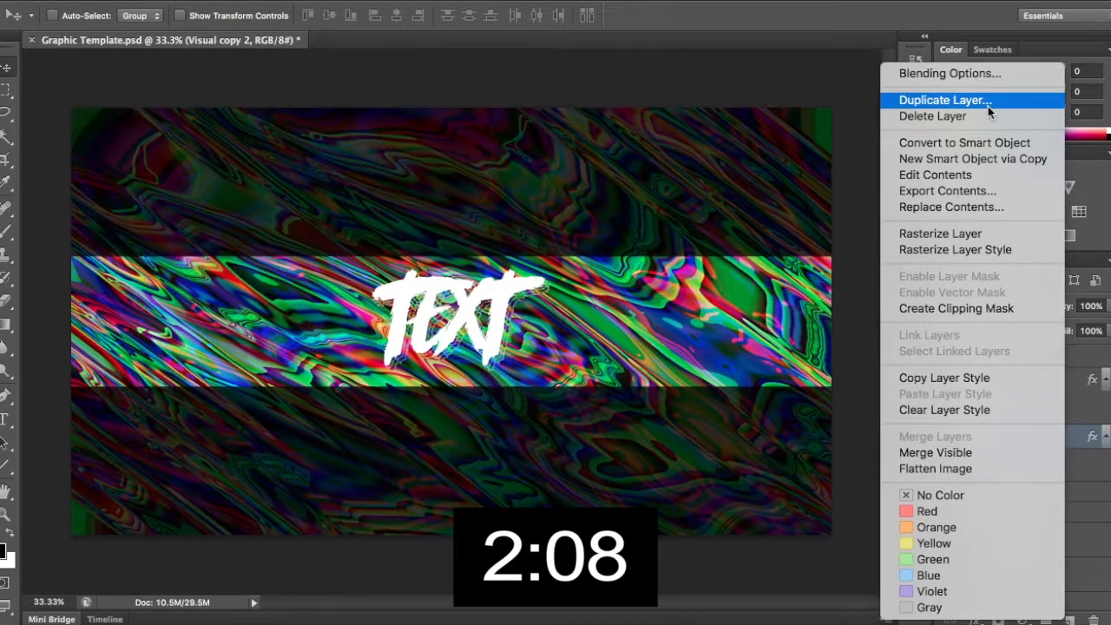
click(944, 100)
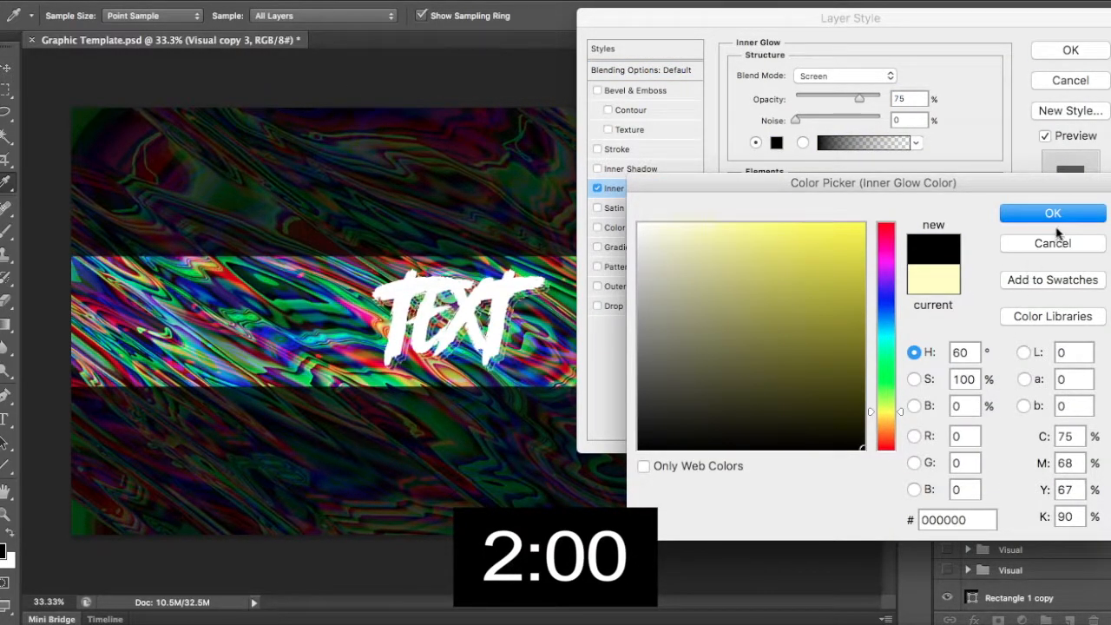
click(1053, 213)
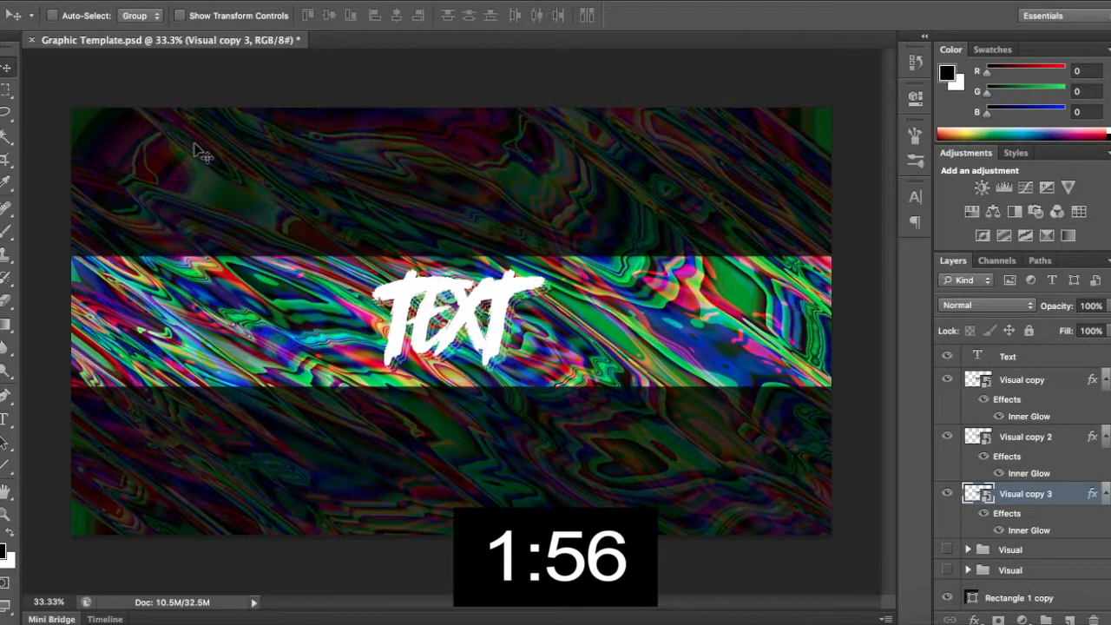
click(1008, 356)
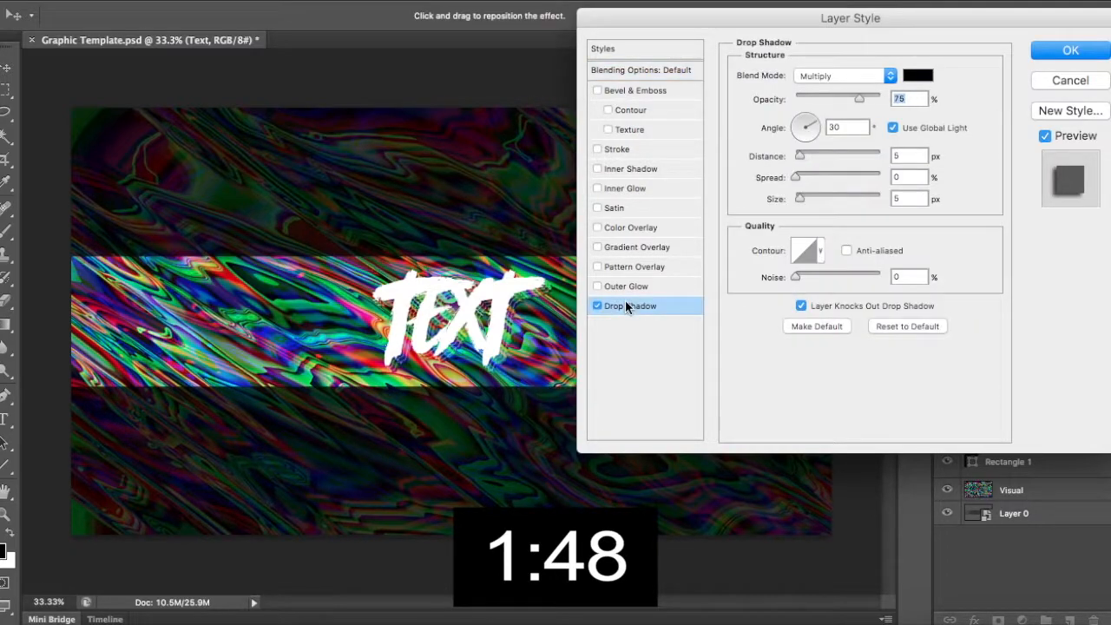
- Apply the drop shadow to the Text layer
click(1070, 50)
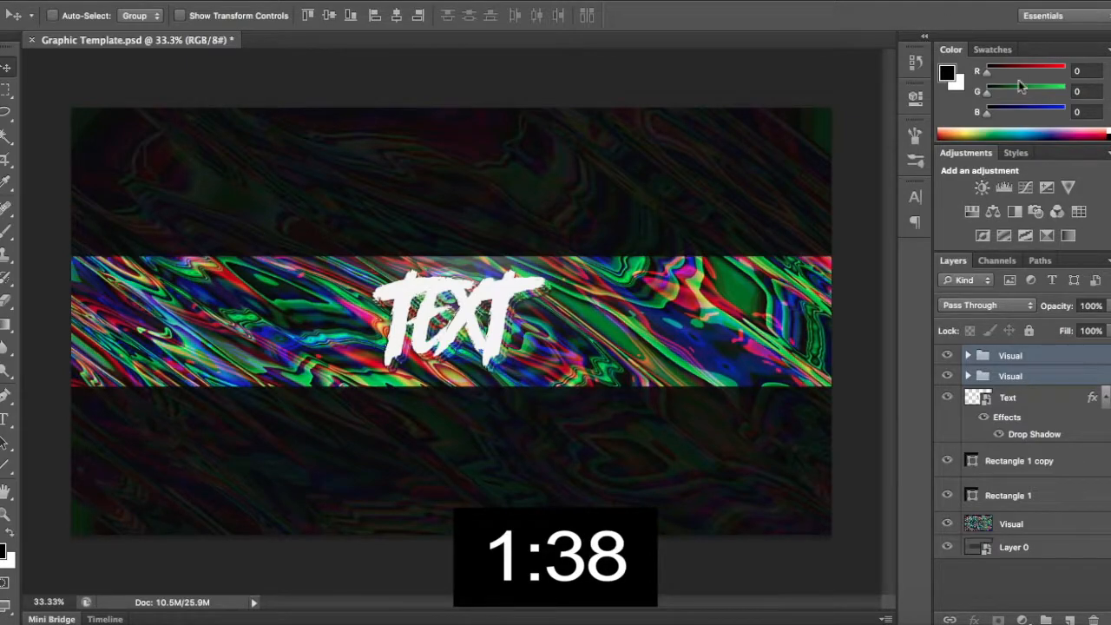
mouse_move(1054, 341)
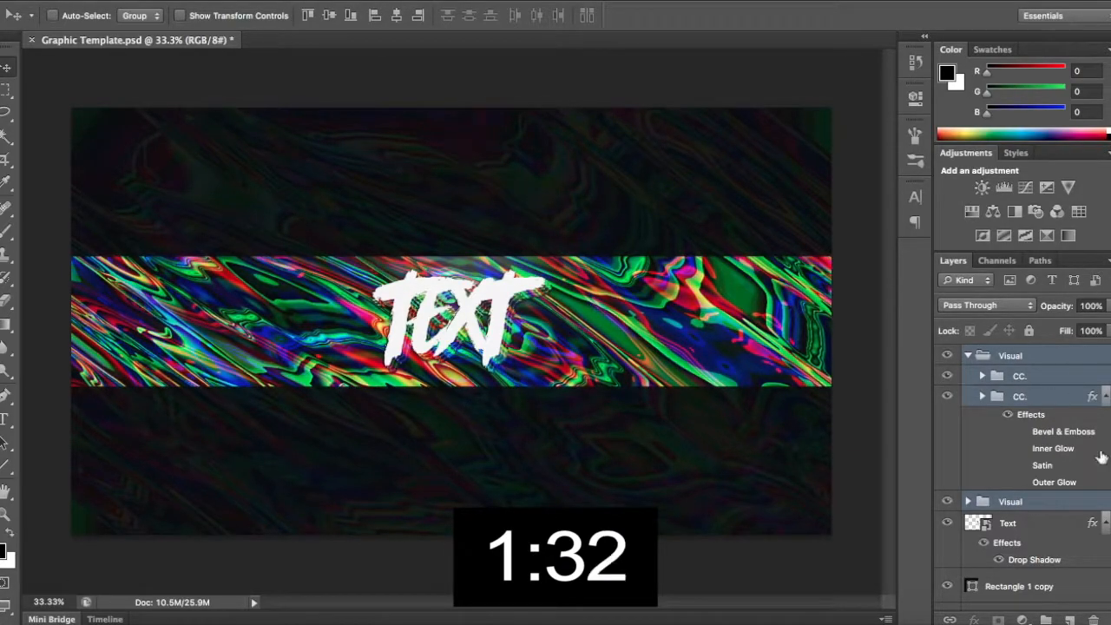
- Expand the nested Visual group to view its layers, then collapse it again
click(982, 376)
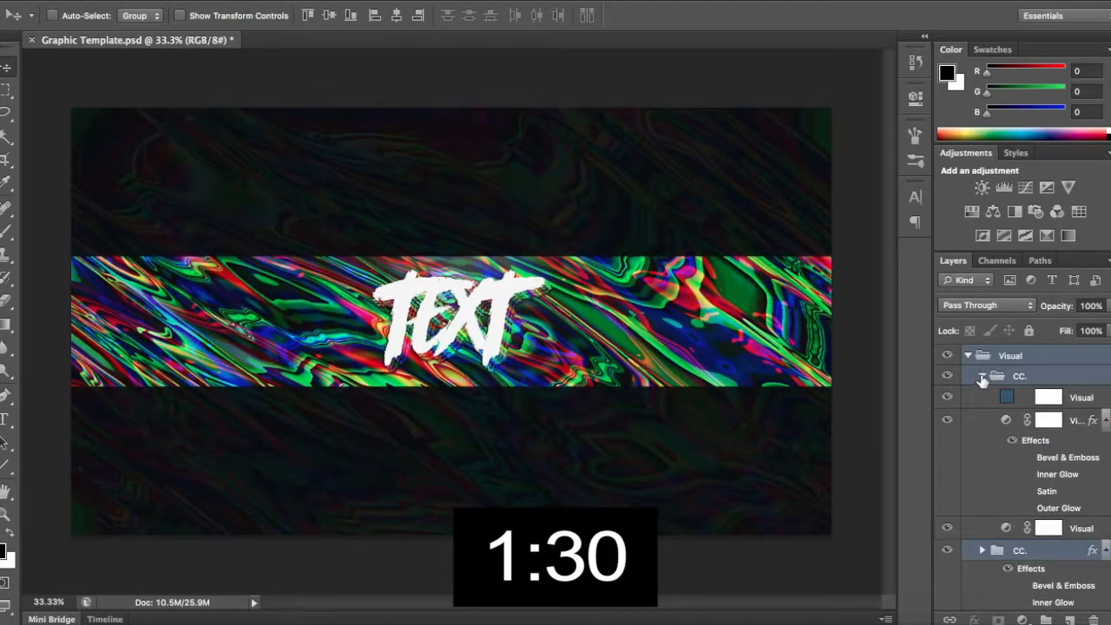
click(967, 375)
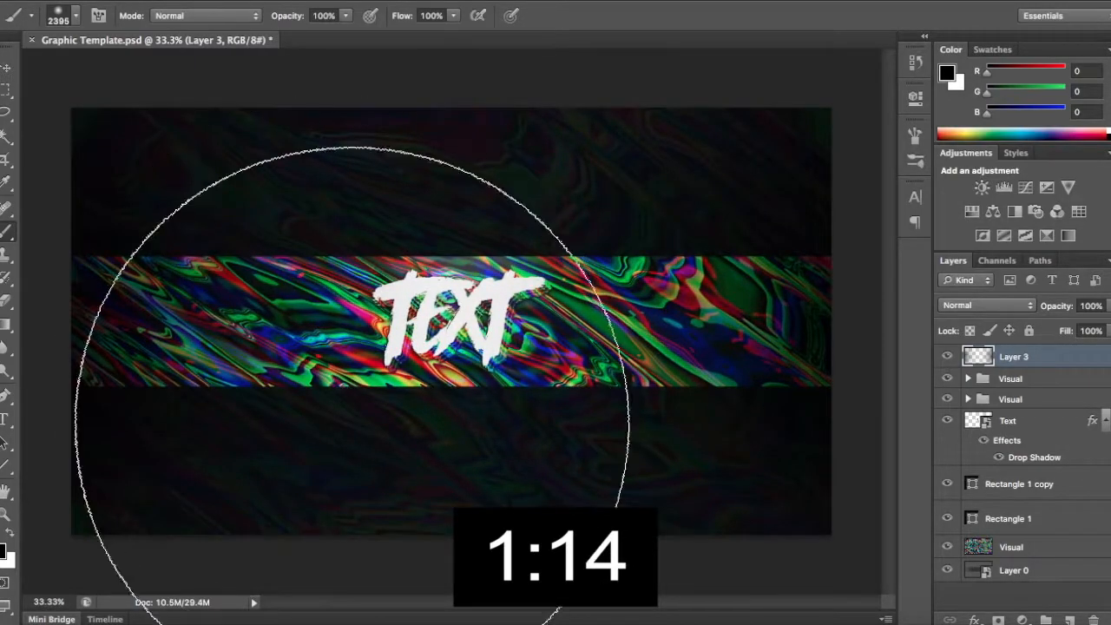
- Set the new top layer's blend mode to Overlay, then select the Text layer
click(985, 305)
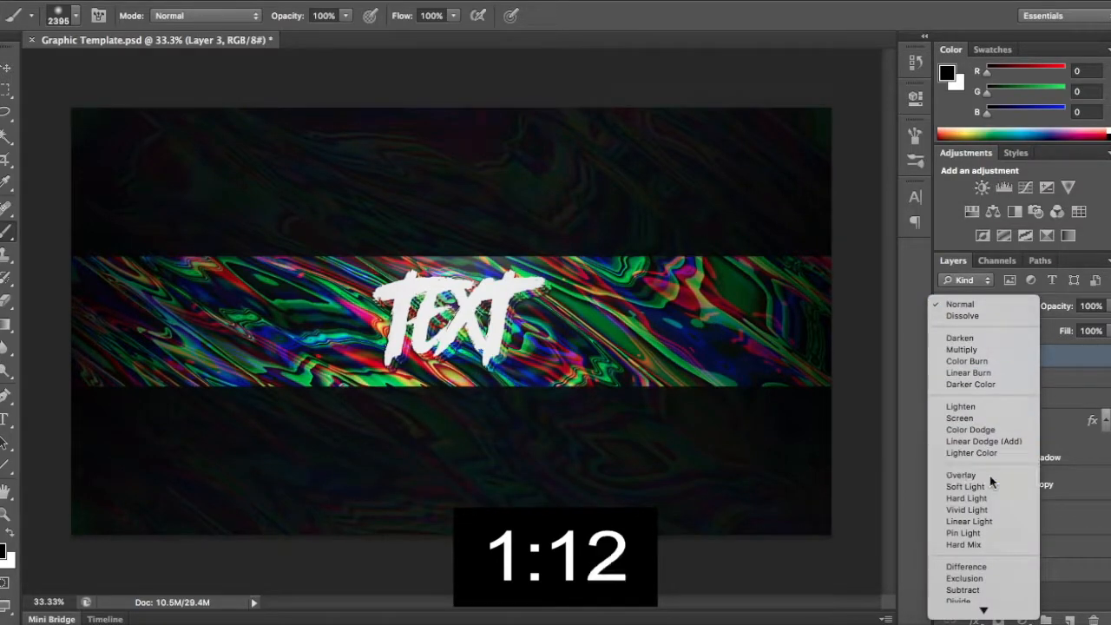
click(961, 475)
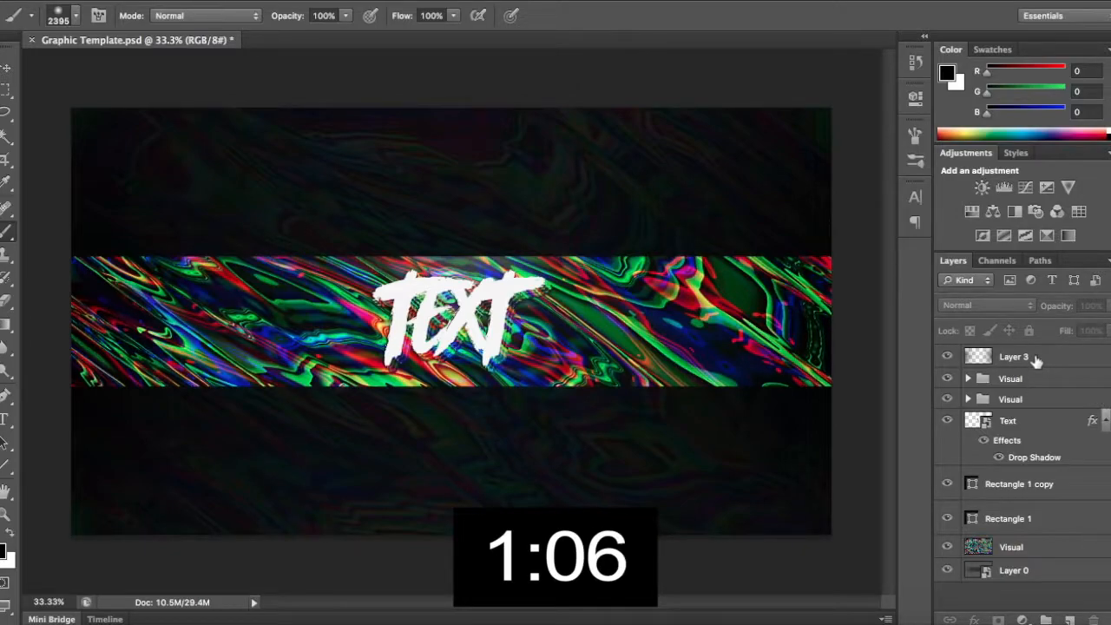
click(1008, 420)
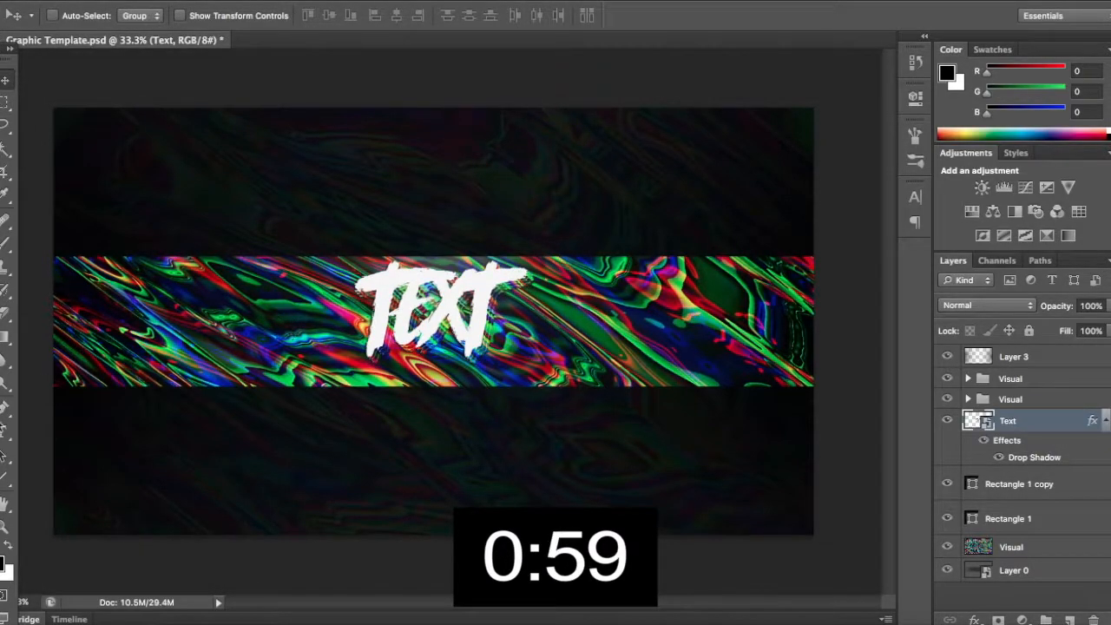
- Select the Text layer in the Layers panel
click(430, 377)
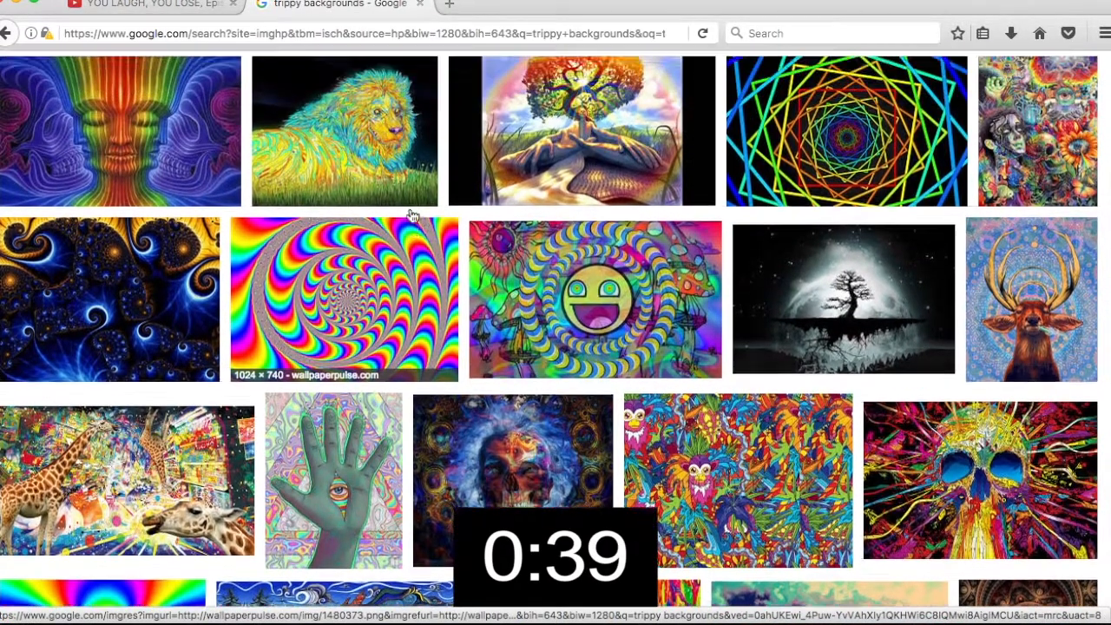
- Scroll the results, preview the optical illusion circles wallpaper, and bring up its save options
scroll(down, 3)
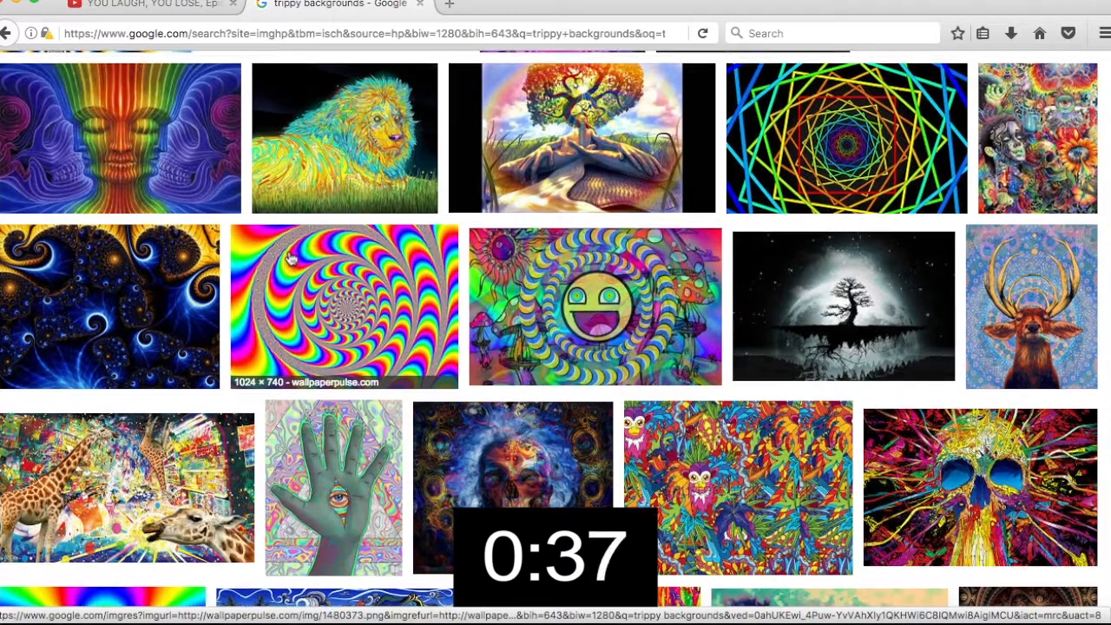
scroll(down, 3)
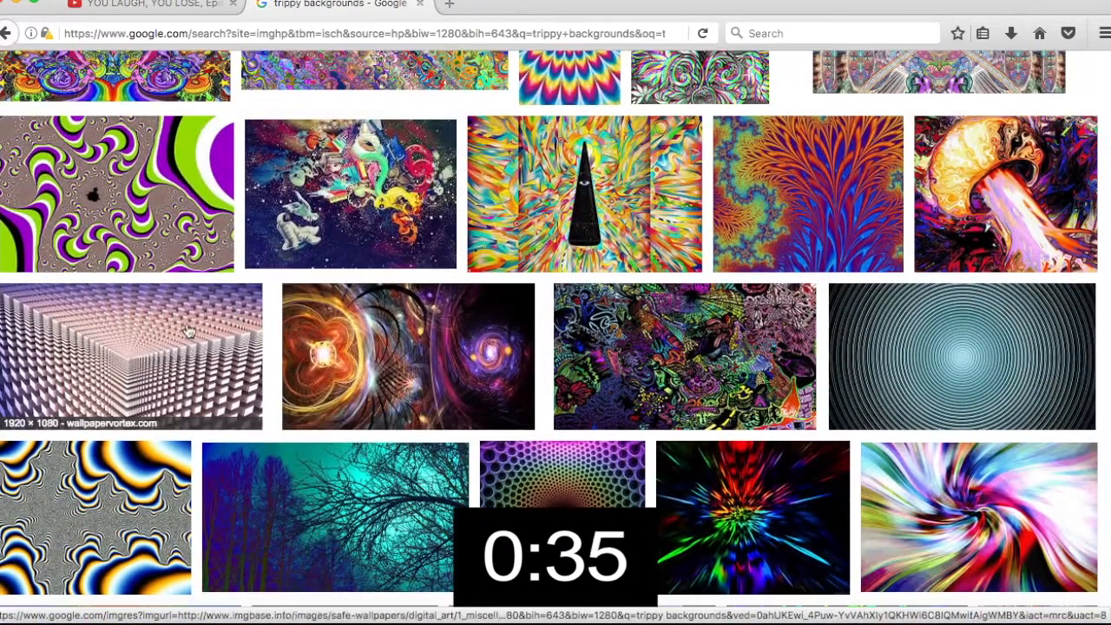
click(131, 354)
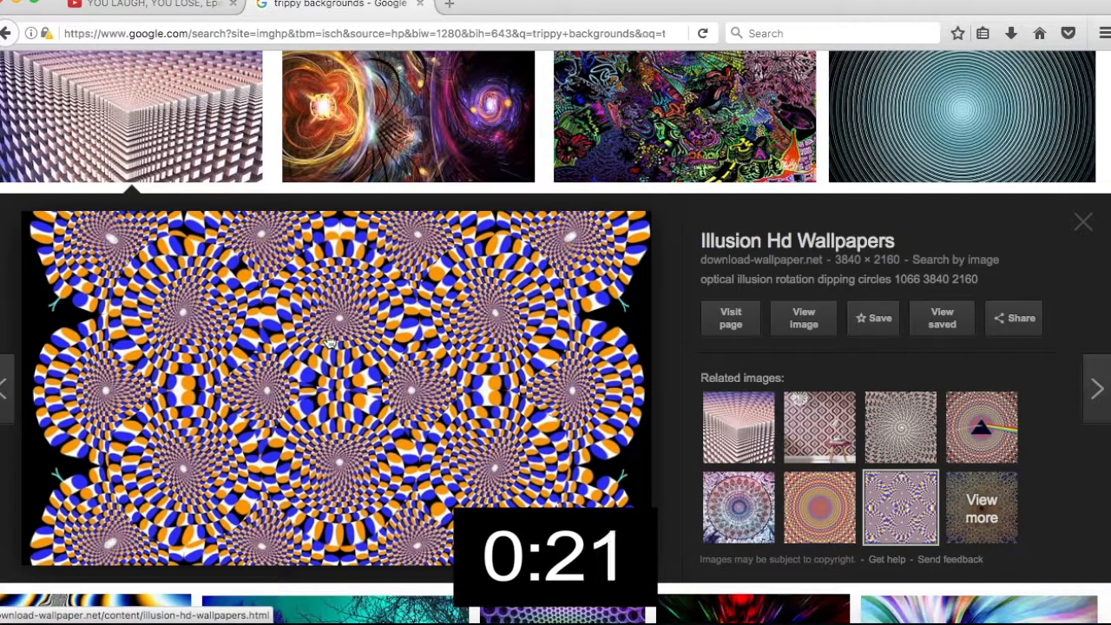
right_click(330, 343)
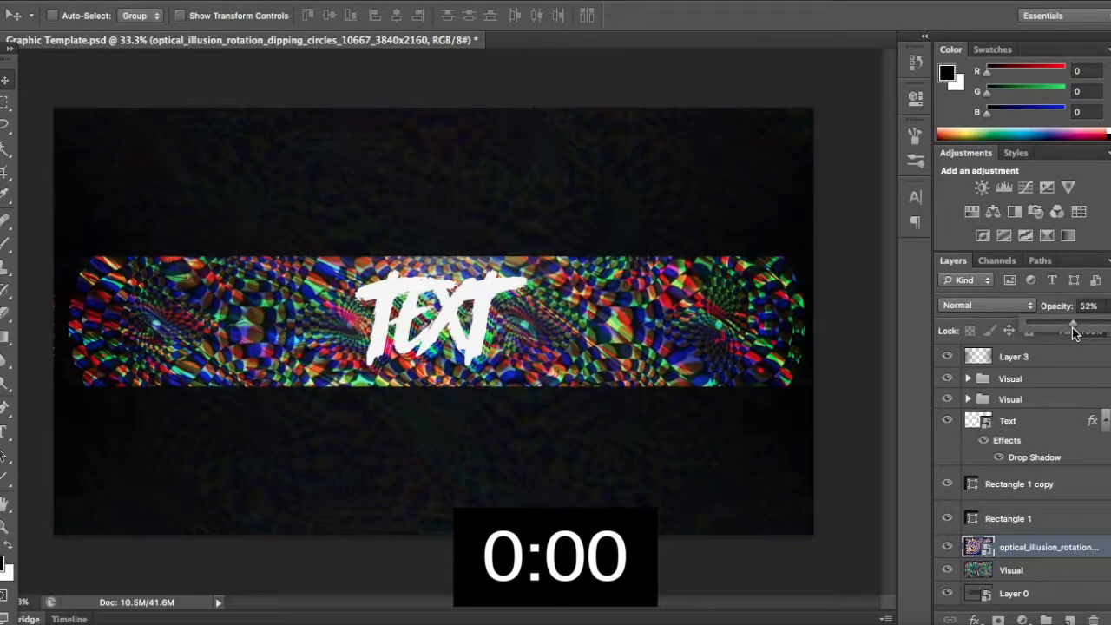
- Drag the illusion layer's Opacity down to about 44%
drag(1075, 330, 1064, 331)
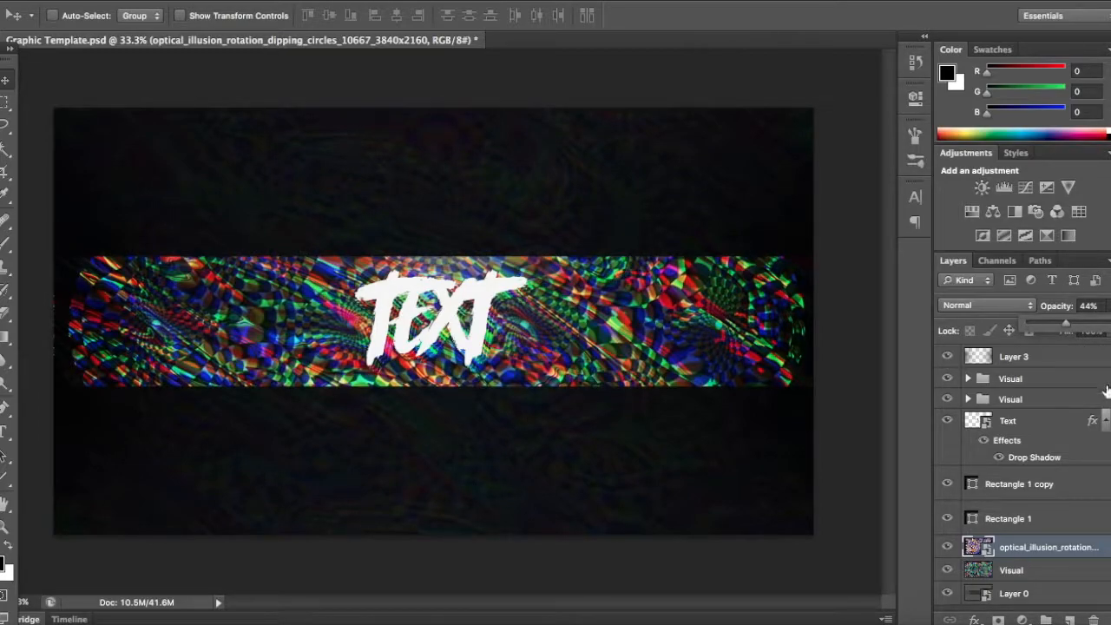
drag(1066, 323, 1054, 323)
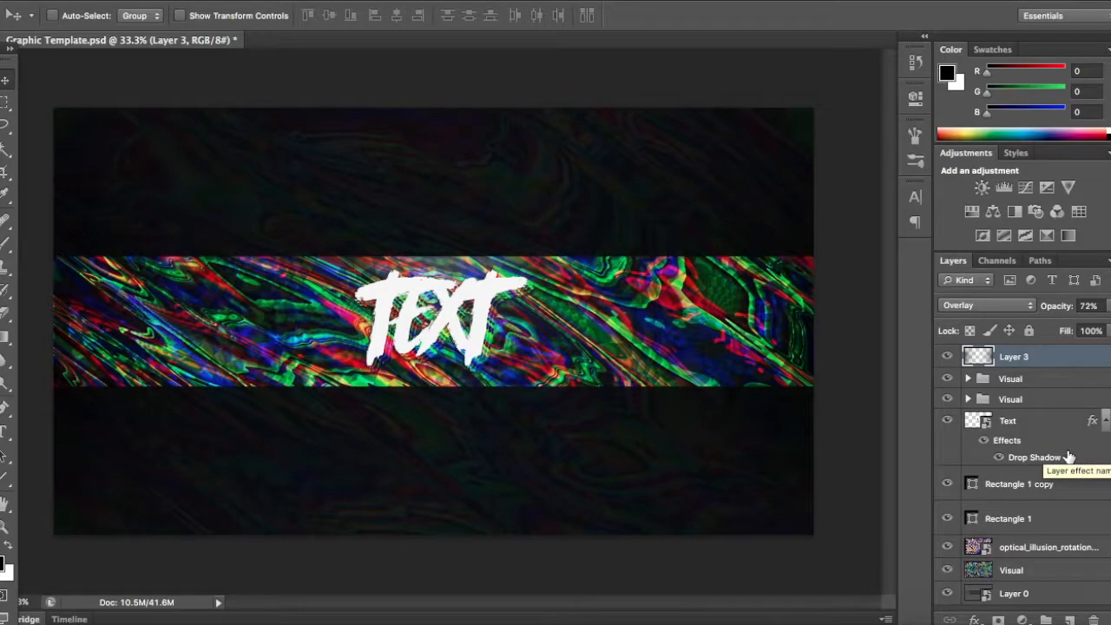
- Double-click the Text layer's smart object thumbnail and dismiss the save reminder
click(1008, 420)
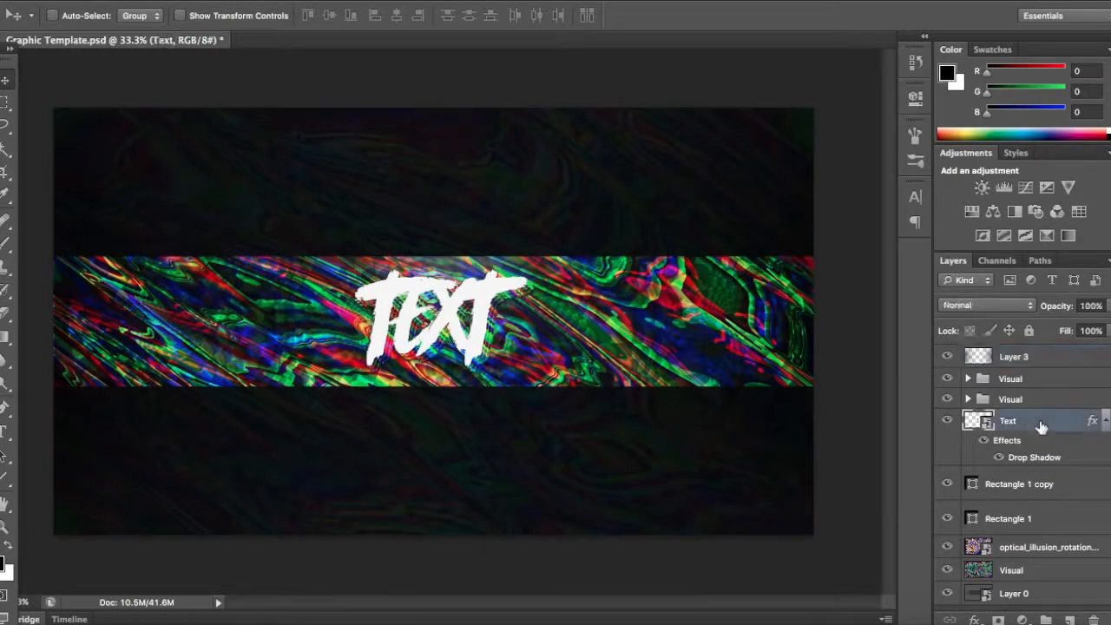
double_click(978, 421)
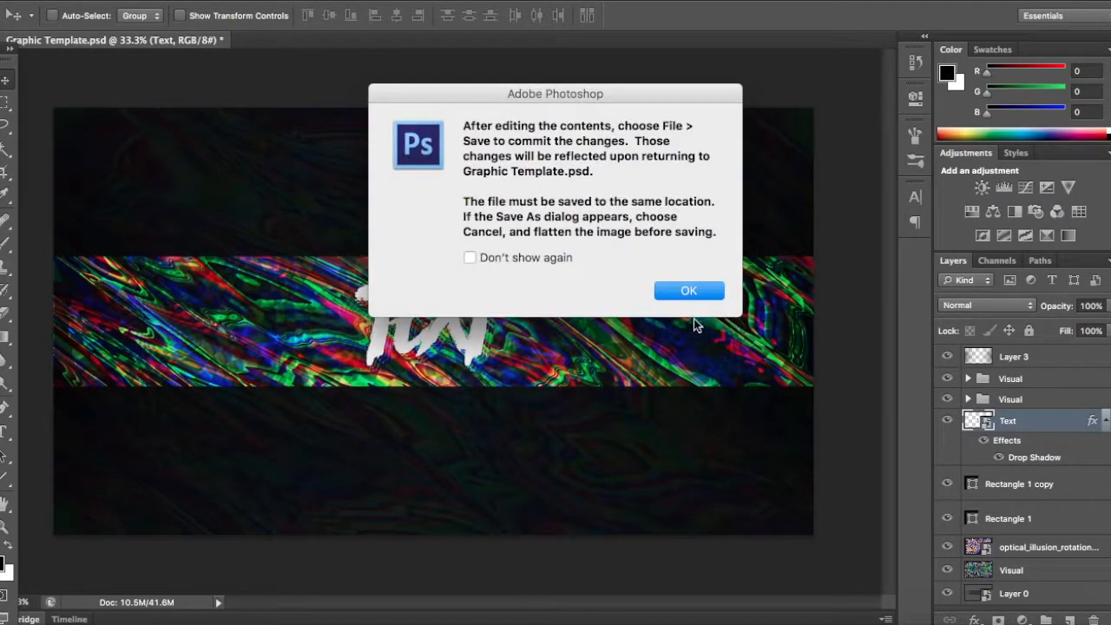
click(689, 290)
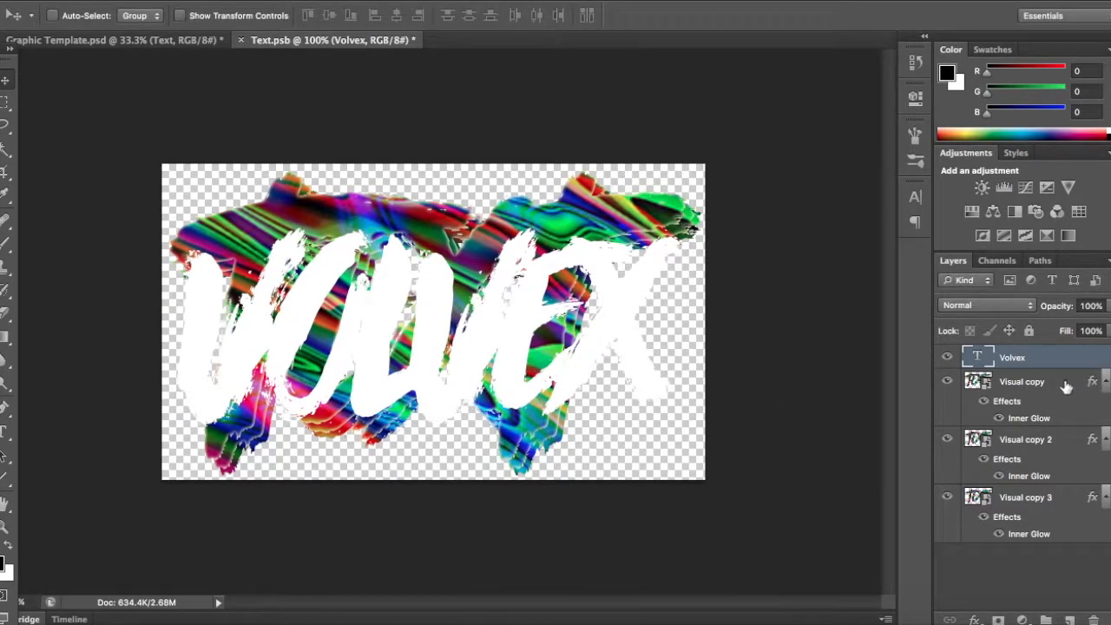
- Turn off visibility of the Volvex type layer in Text.psb
click(1021, 381)
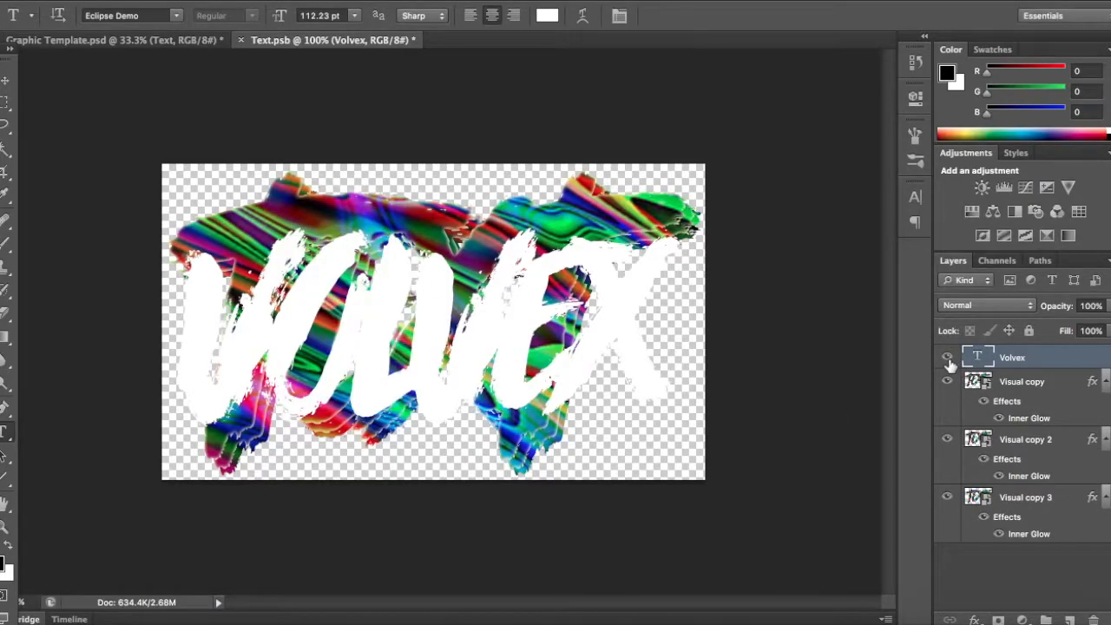
click(948, 357)
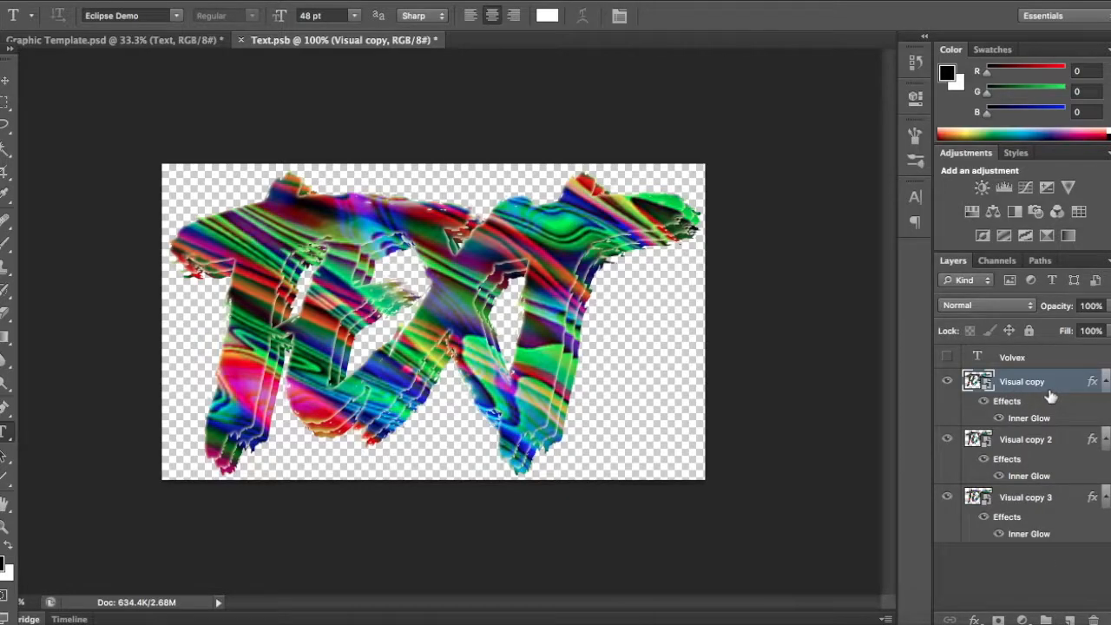
mouse_move(994, 415)
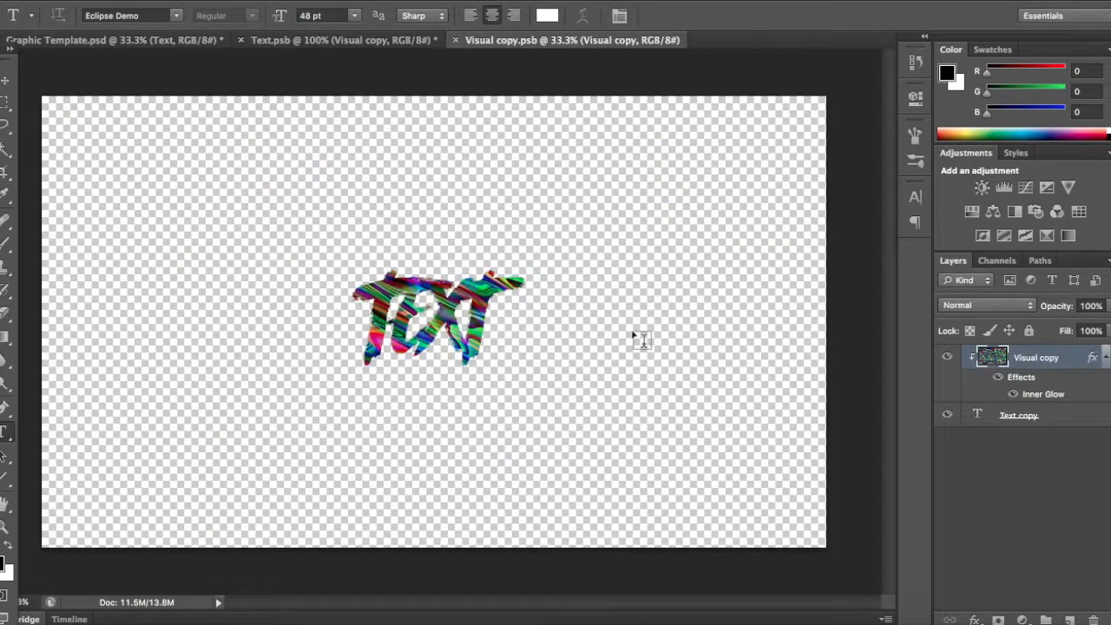
- Select a layer in the Text.psb Layers panel
click(1019, 415)
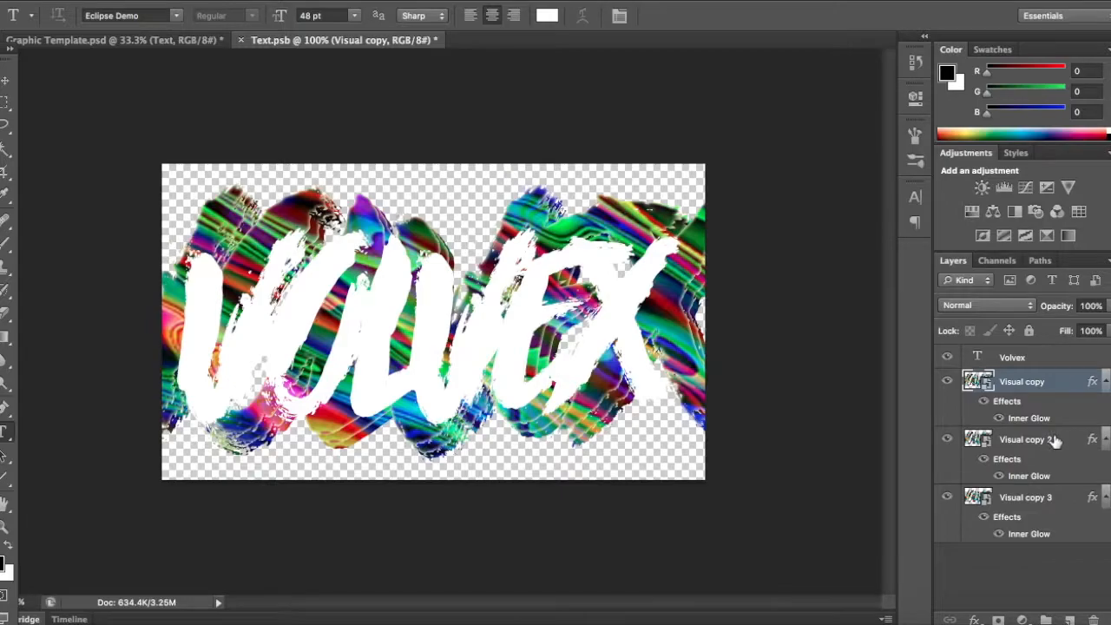
click(1025, 439)
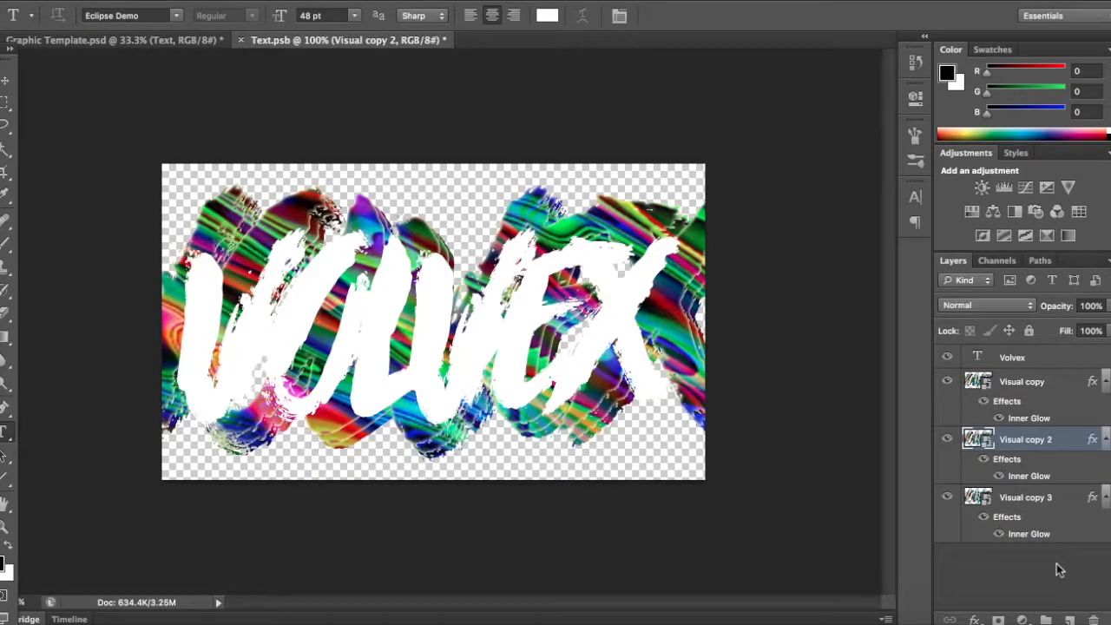
click(1025, 497)
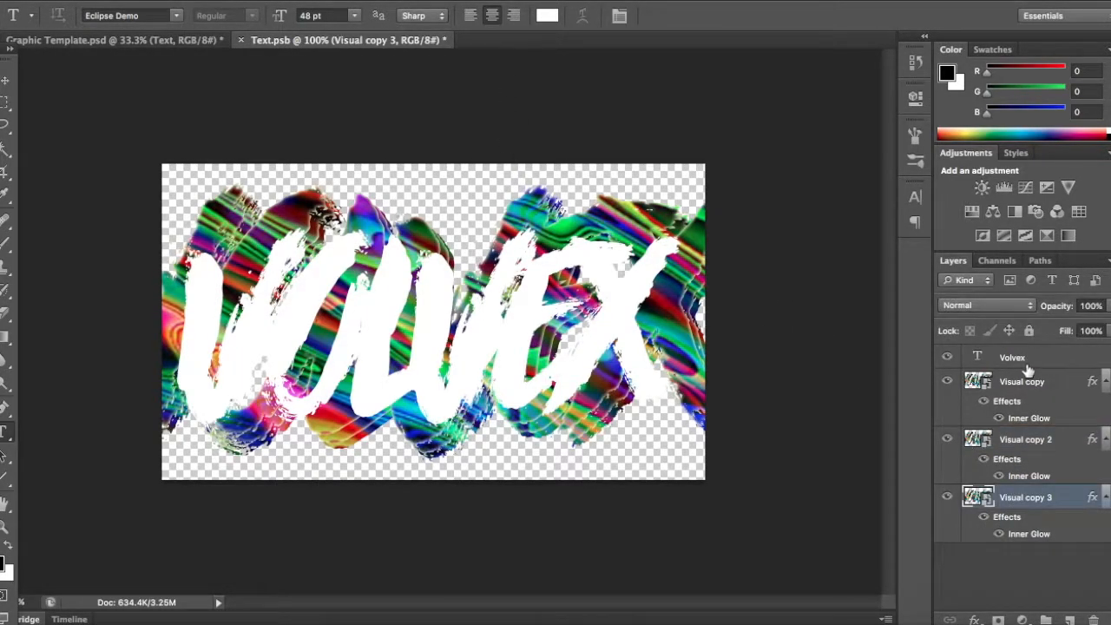